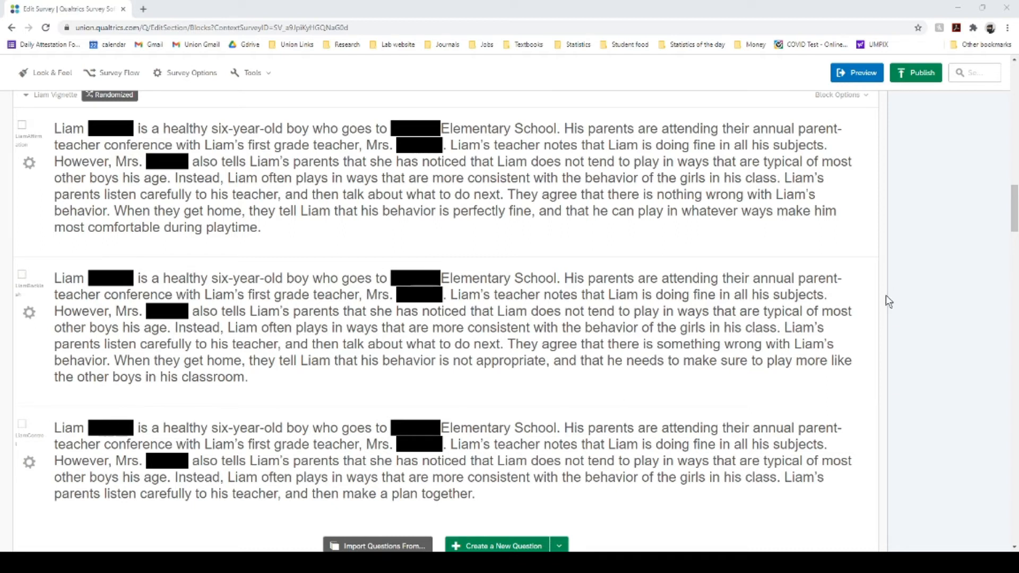
mouse_move(579, 391)
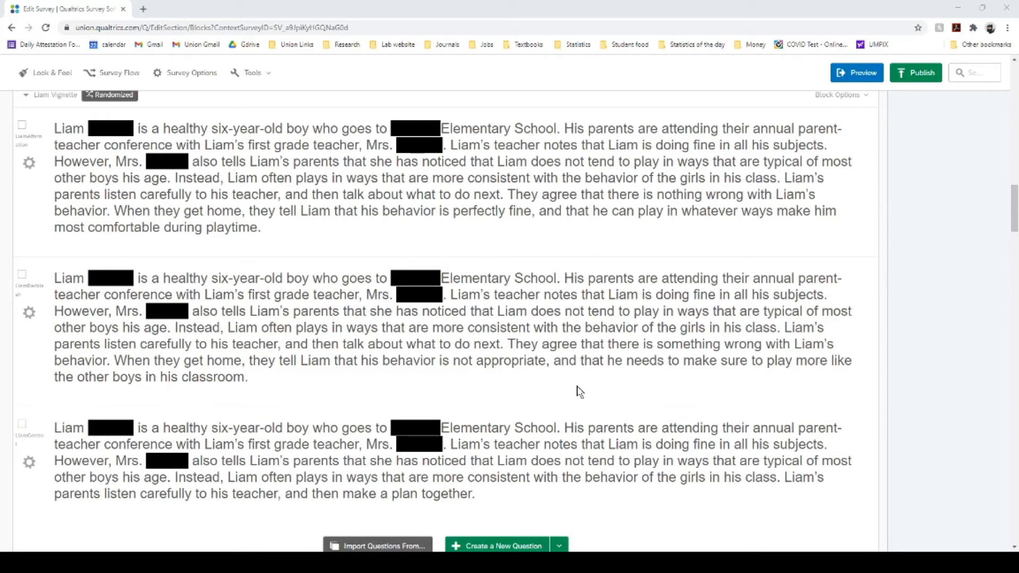
mouse_move(587, 417)
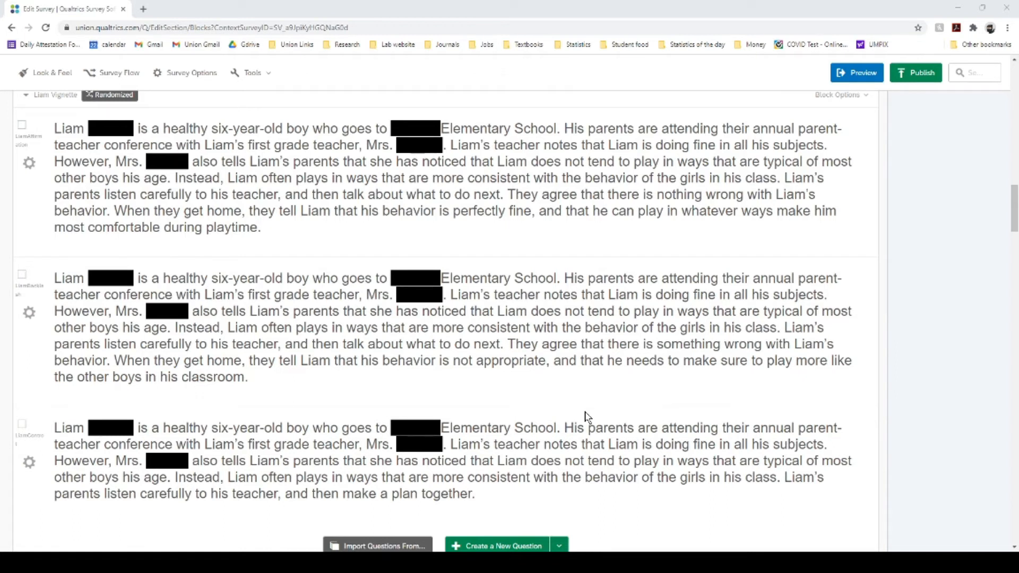
mouse_move(724, 273)
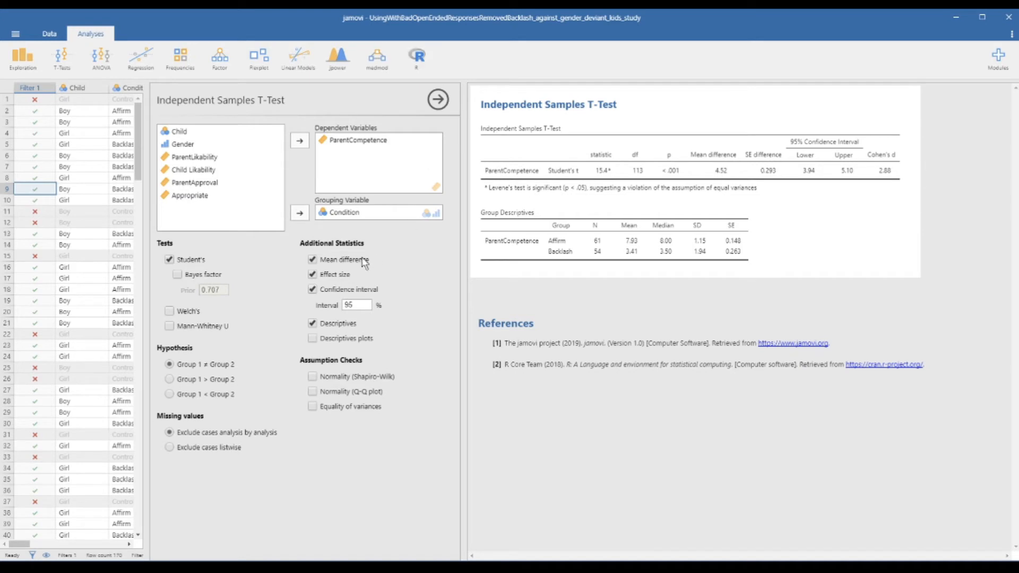
mouse_move(336, 236)
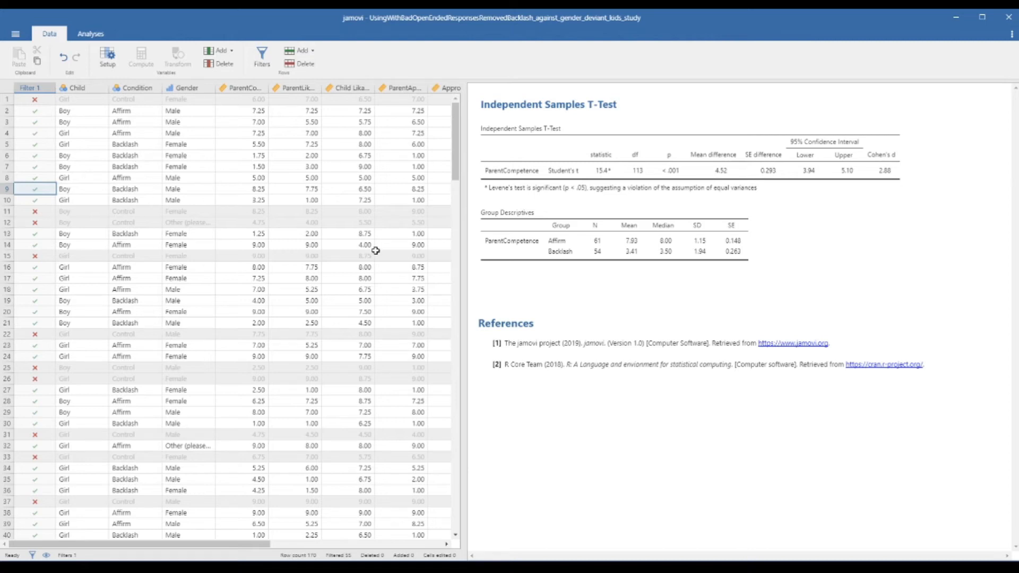
mouse_move(160, 146)
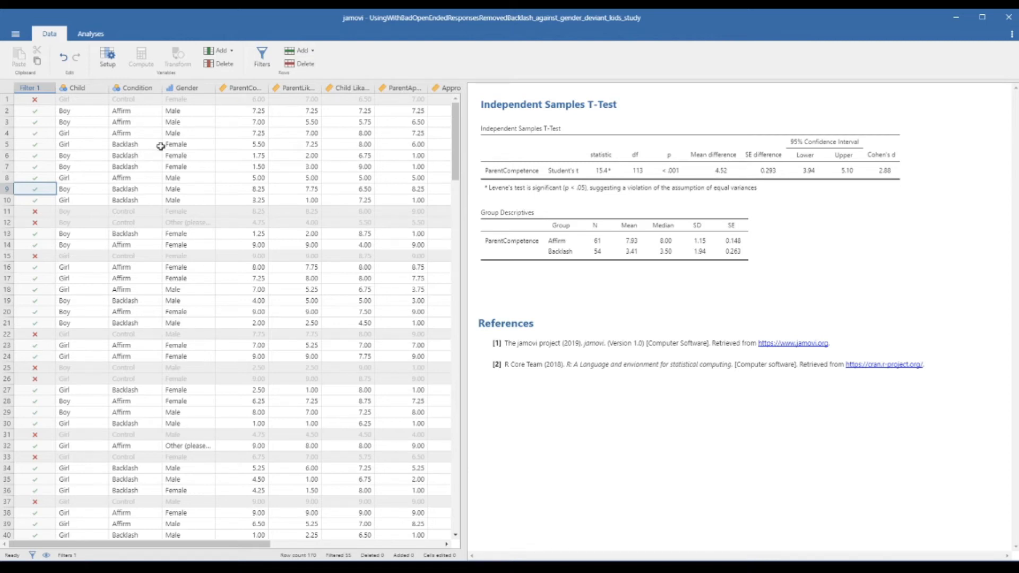
mouse_move(229, 124)
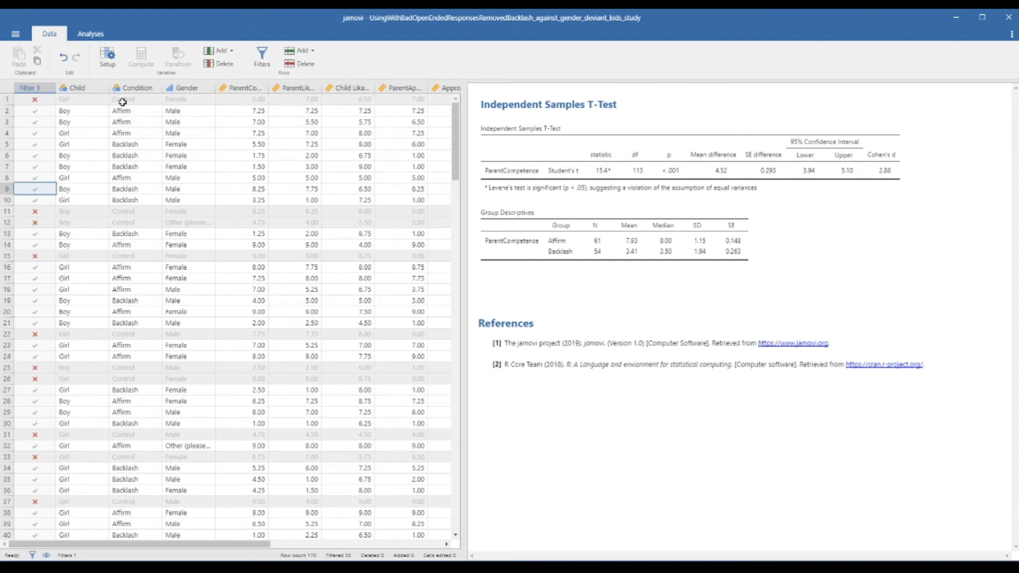
mouse_move(137, 113)
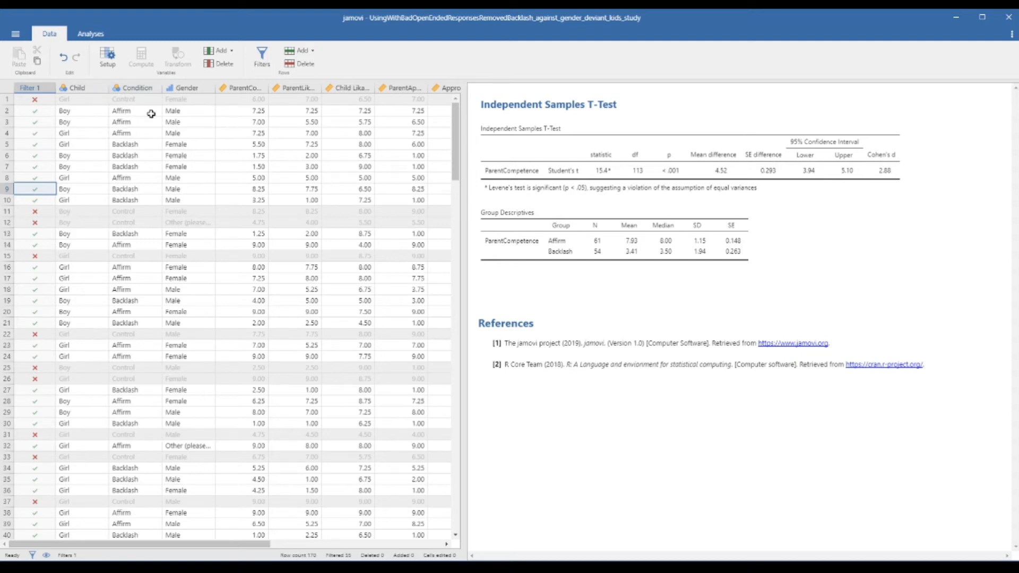
mouse_move(136, 136)
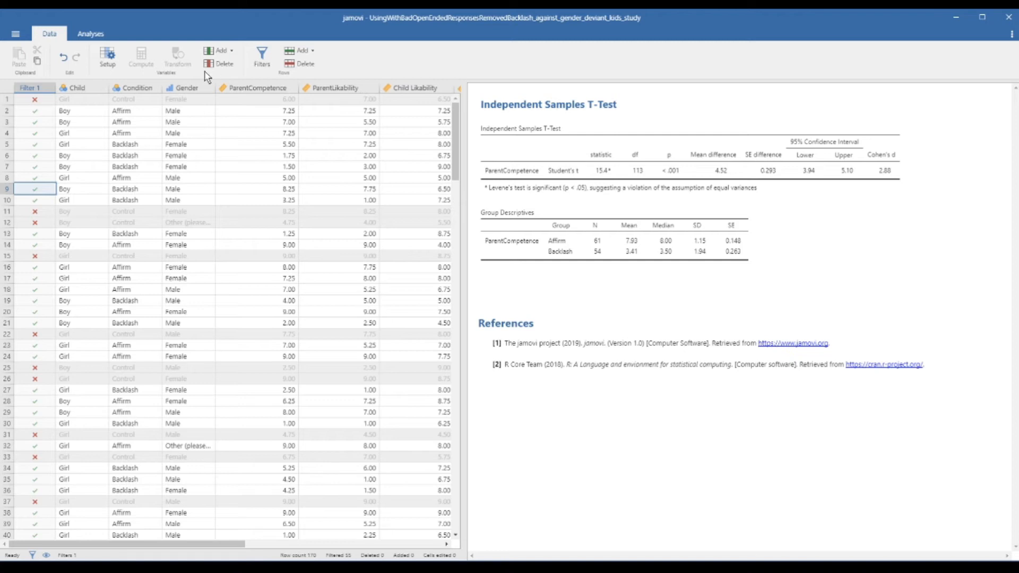
mouse_move(90, 33)
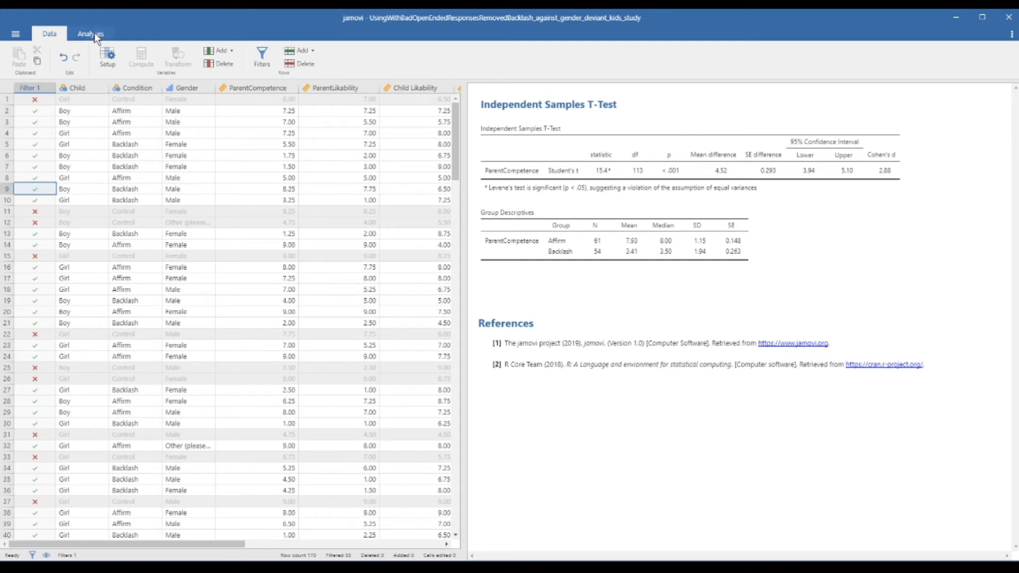
Step: Create an Independent Samples T-Test grouped by Condition, with ParentCompetence as the outcome
click(91, 33)
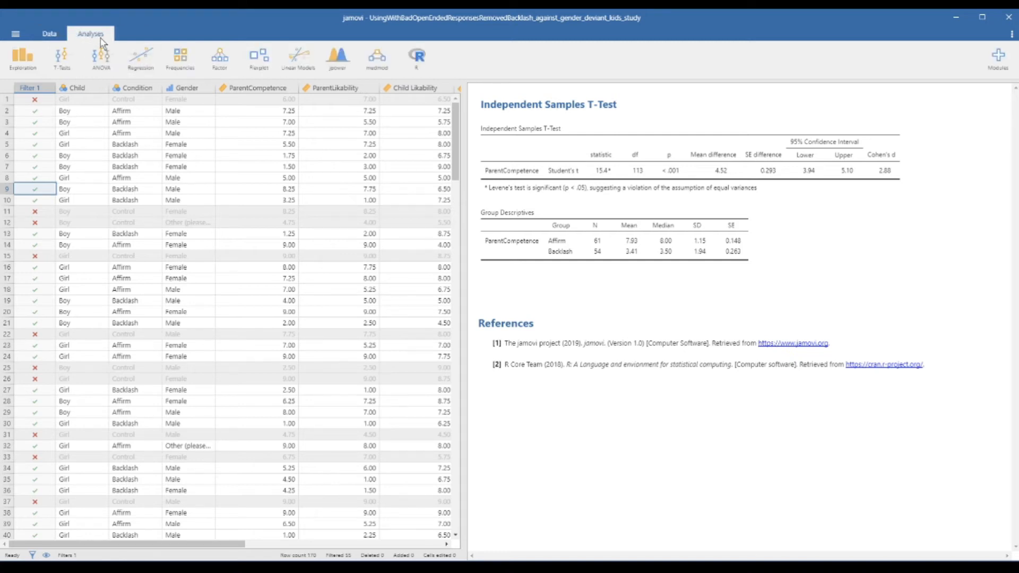
mouse_move(61, 58)
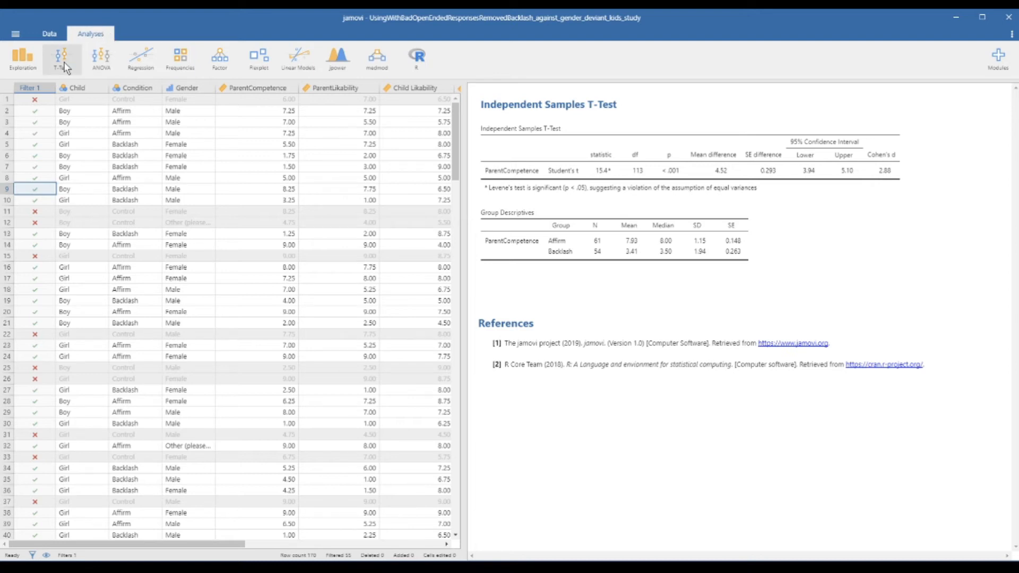
click(61, 59)
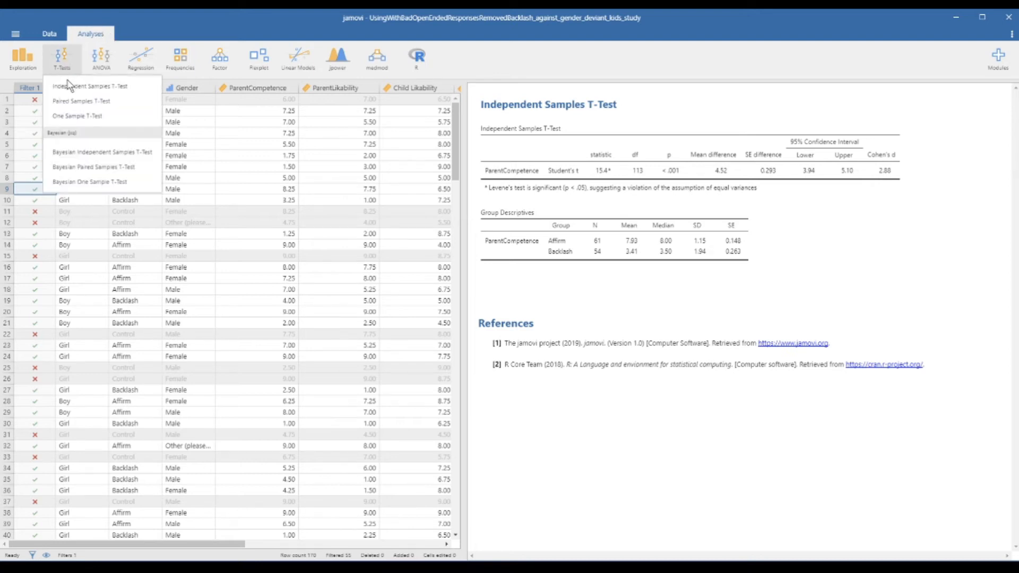
mouse_move(89, 85)
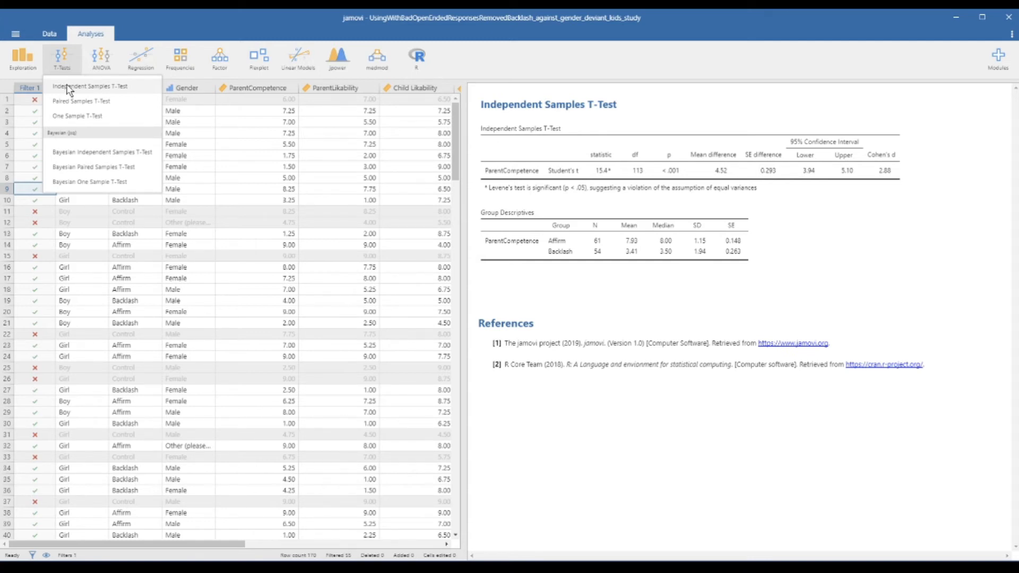
click(90, 86)
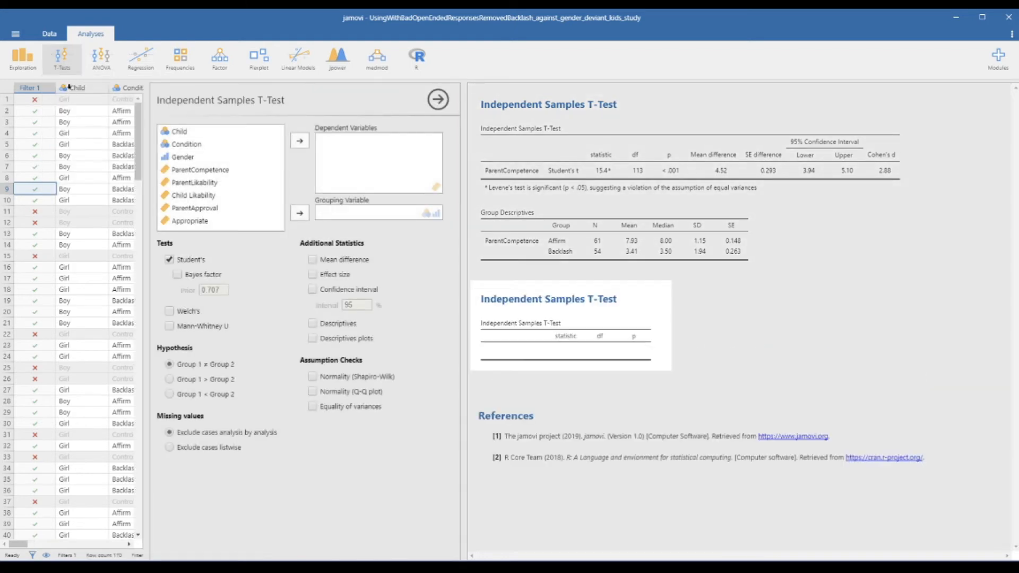
click(187, 144)
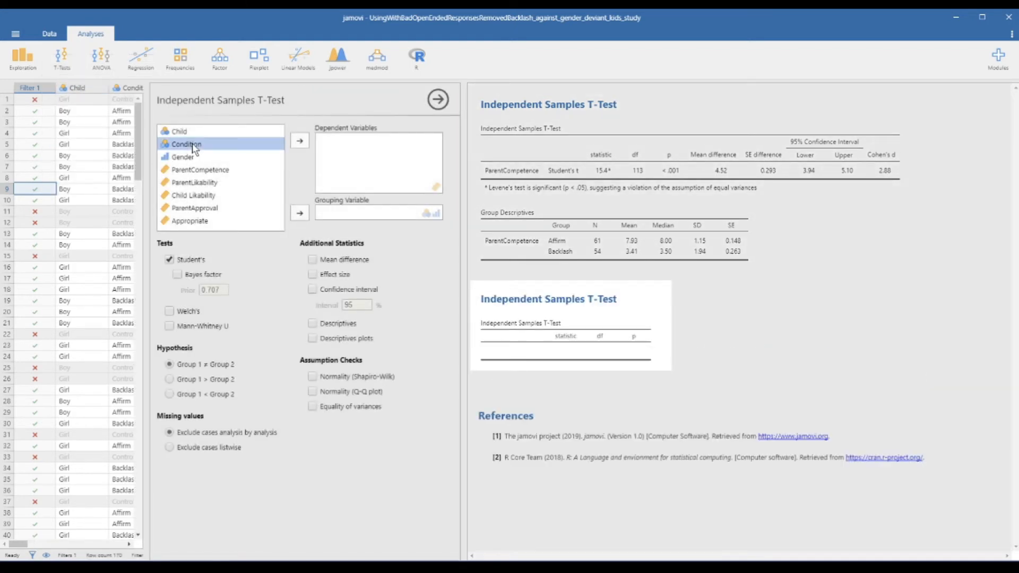
click(300, 213)
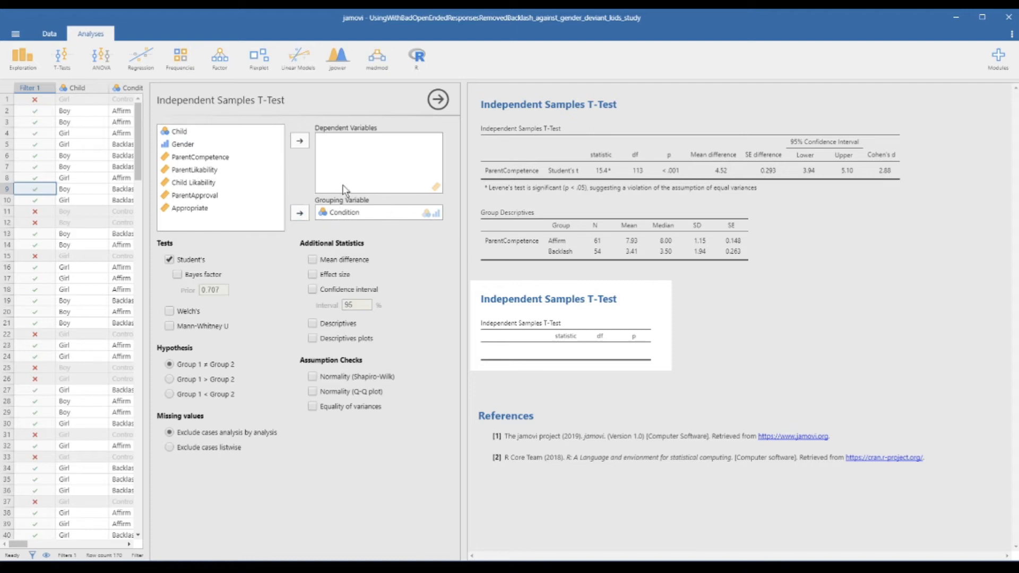
mouse_move(347, 231)
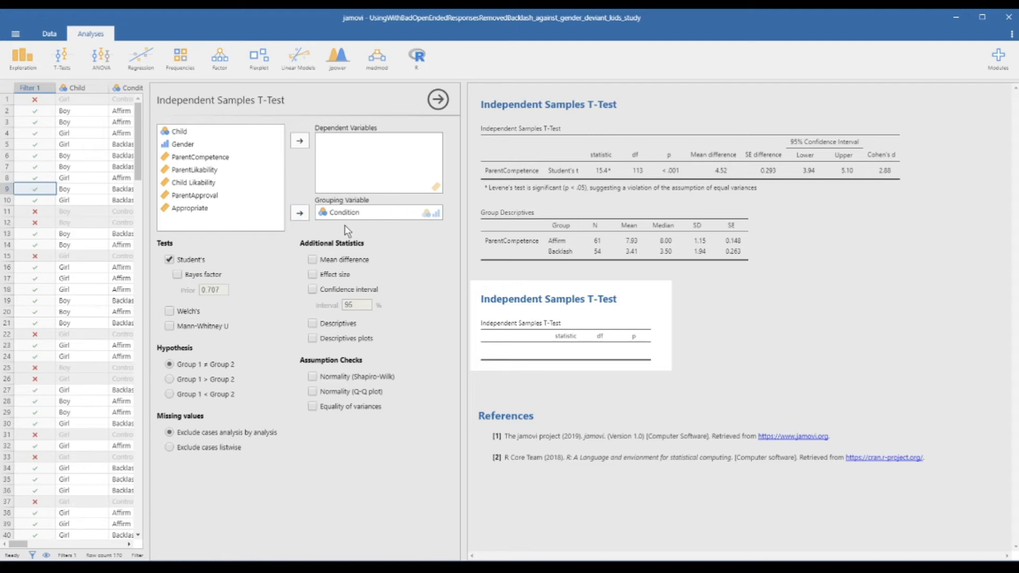
mouse_move(198, 244)
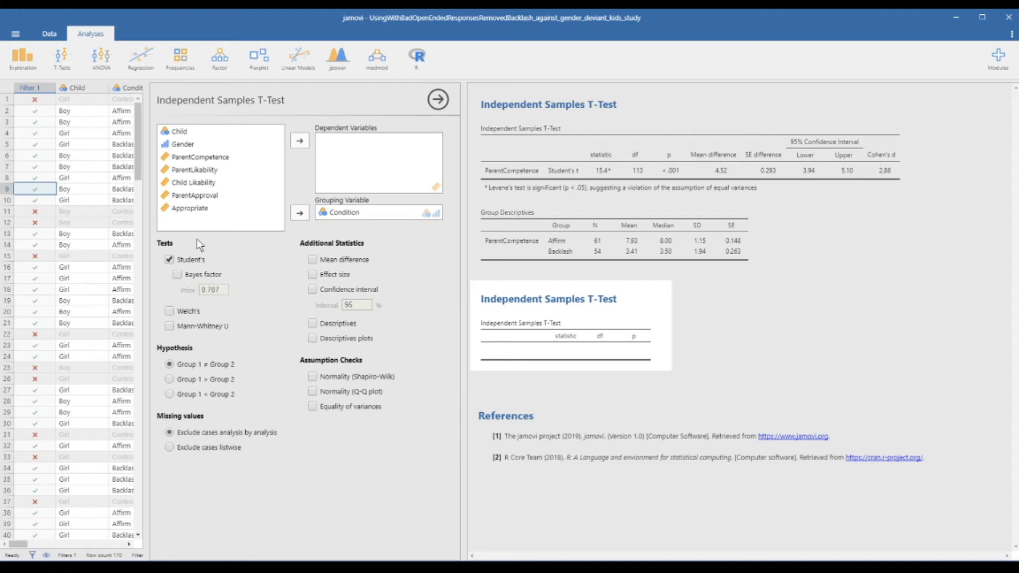
mouse_move(211, 192)
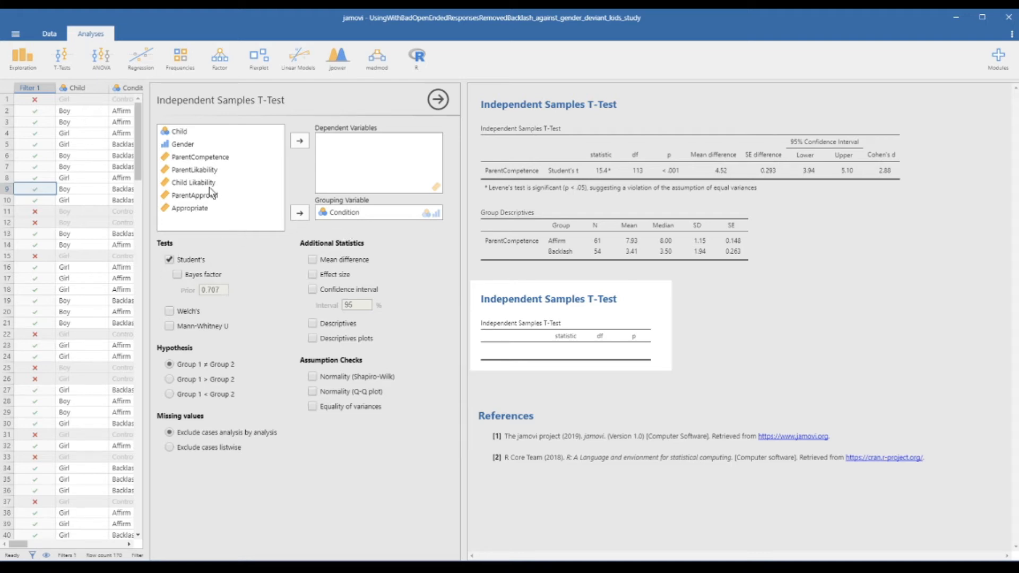
mouse_move(197, 174)
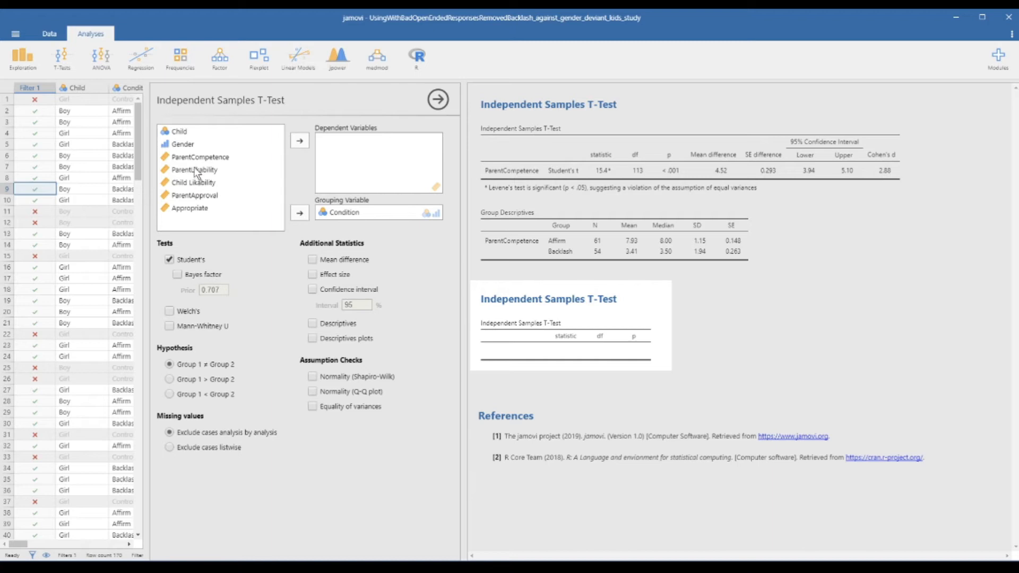
click(299, 140)
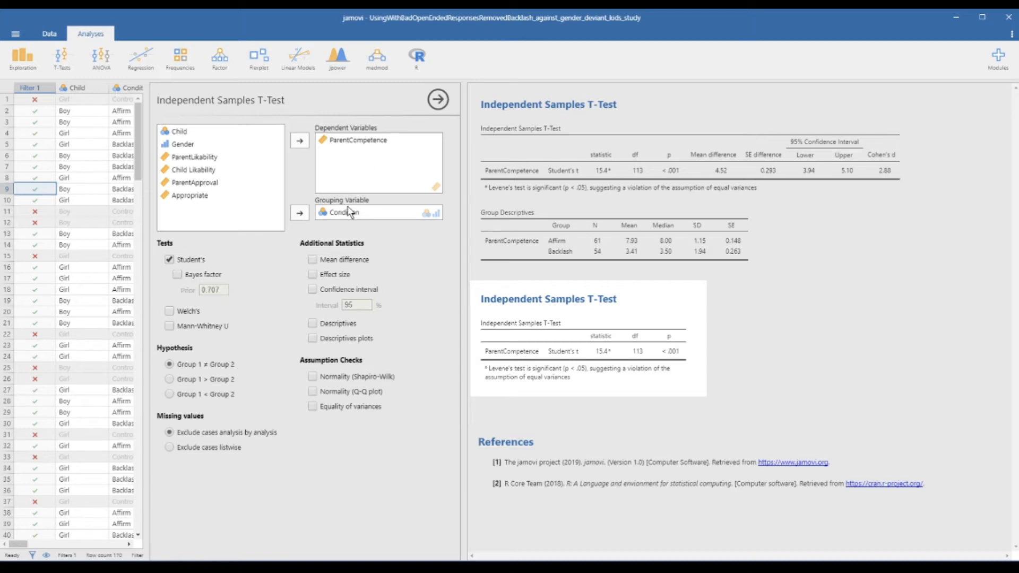
mouse_move(568, 349)
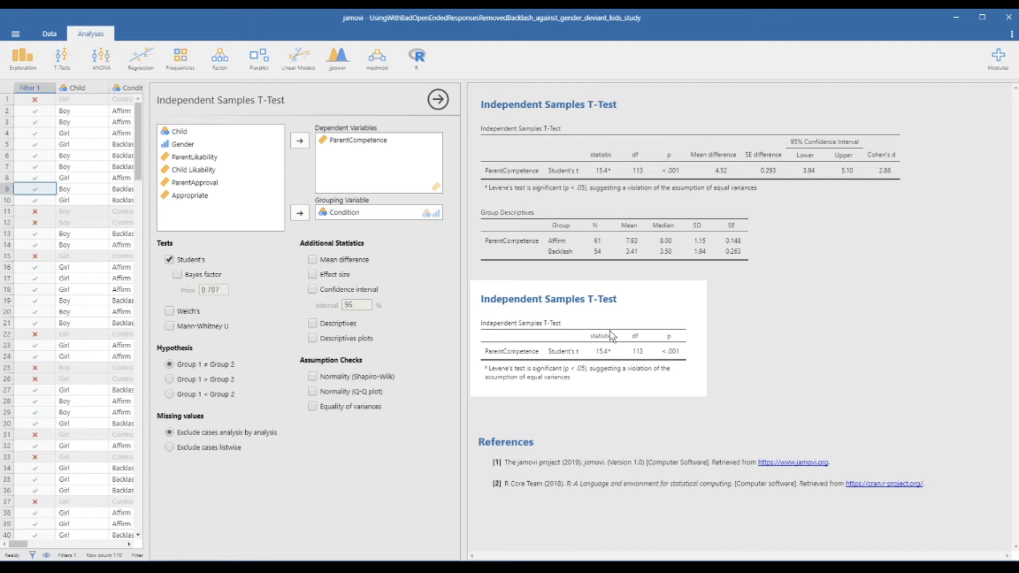
mouse_move(589, 347)
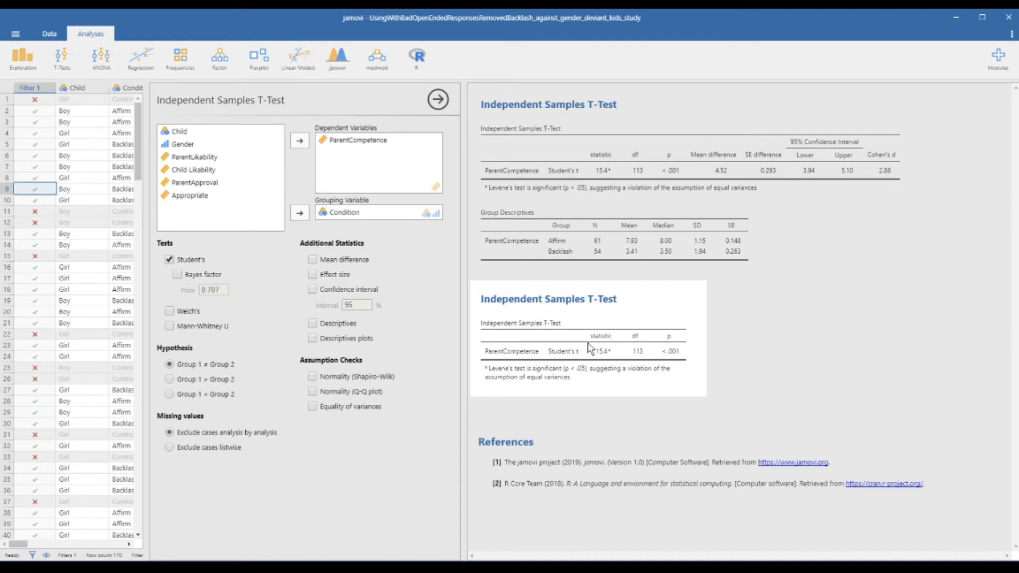
mouse_move(585, 359)
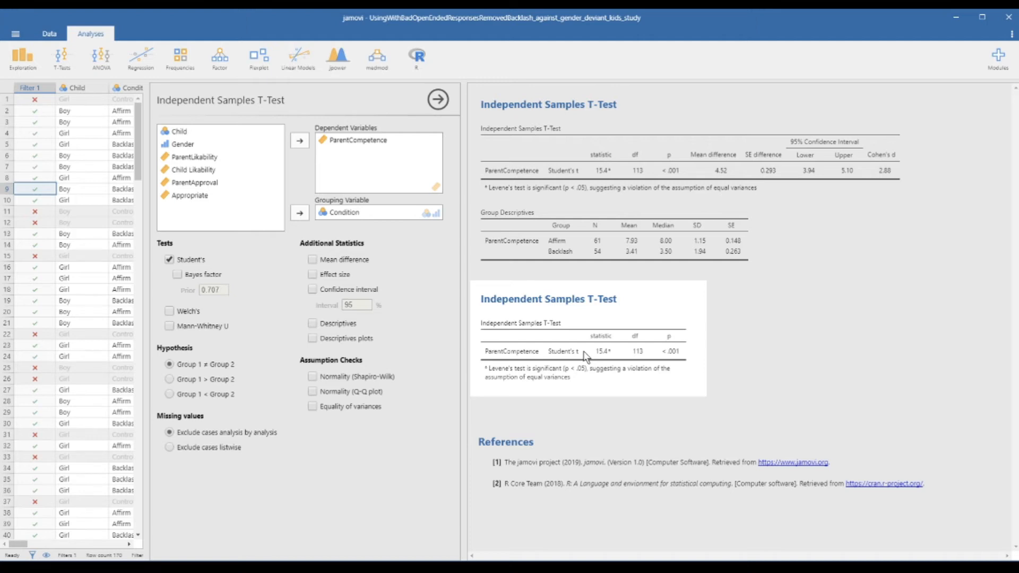
mouse_move(597, 333)
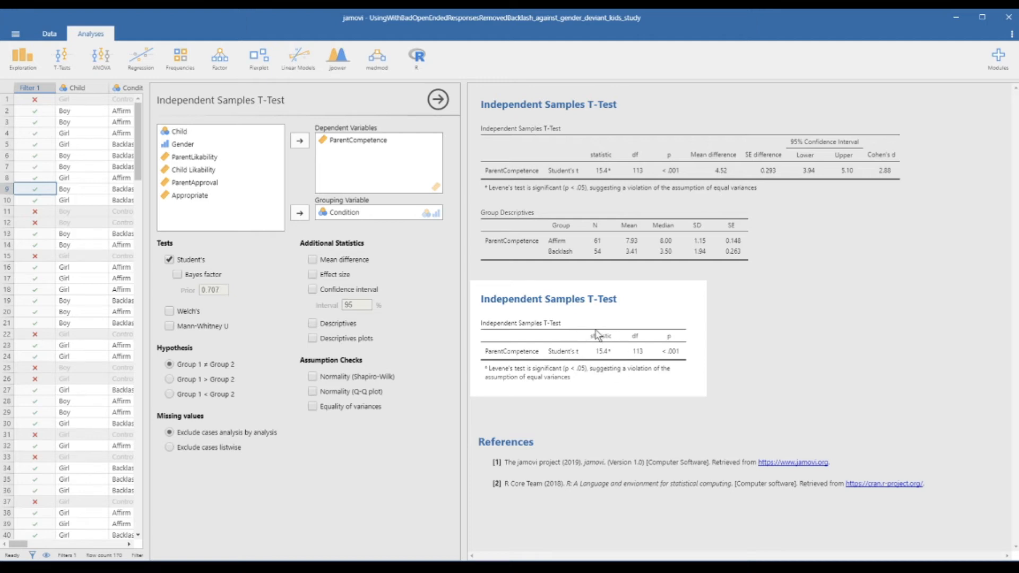
mouse_move(585, 350)
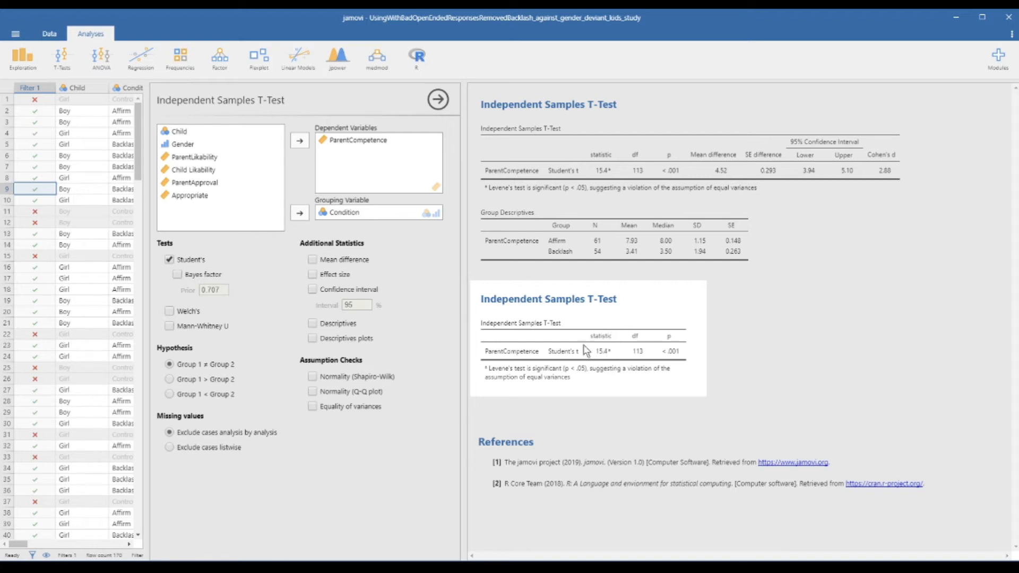
mouse_move(598, 335)
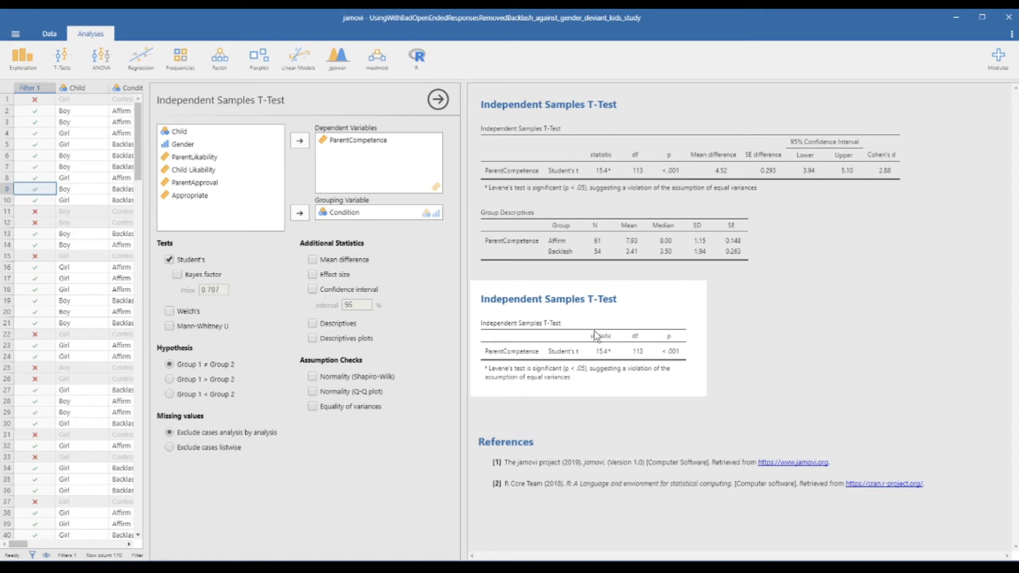
mouse_move(629, 365)
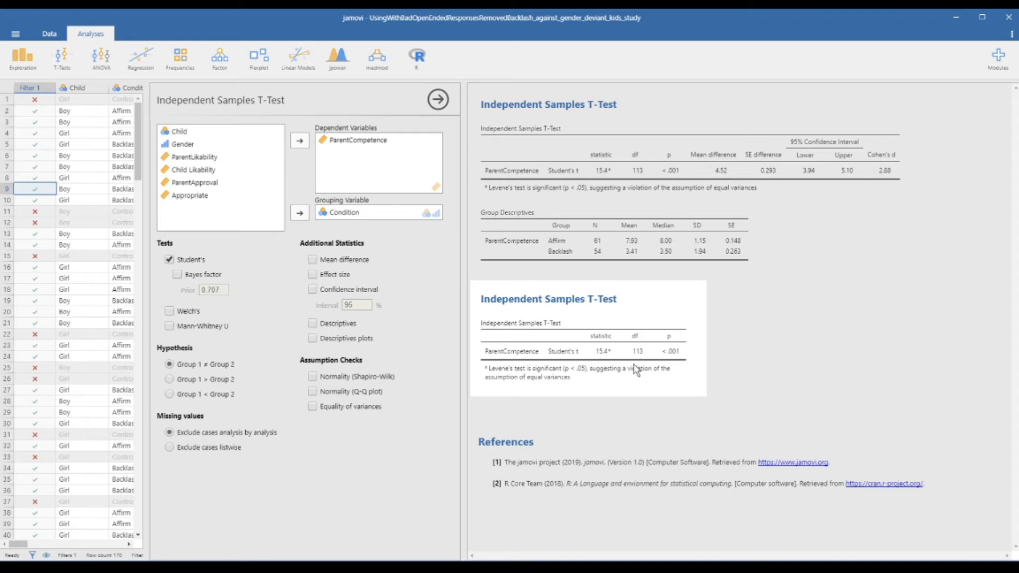
mouse_move(627, 350)
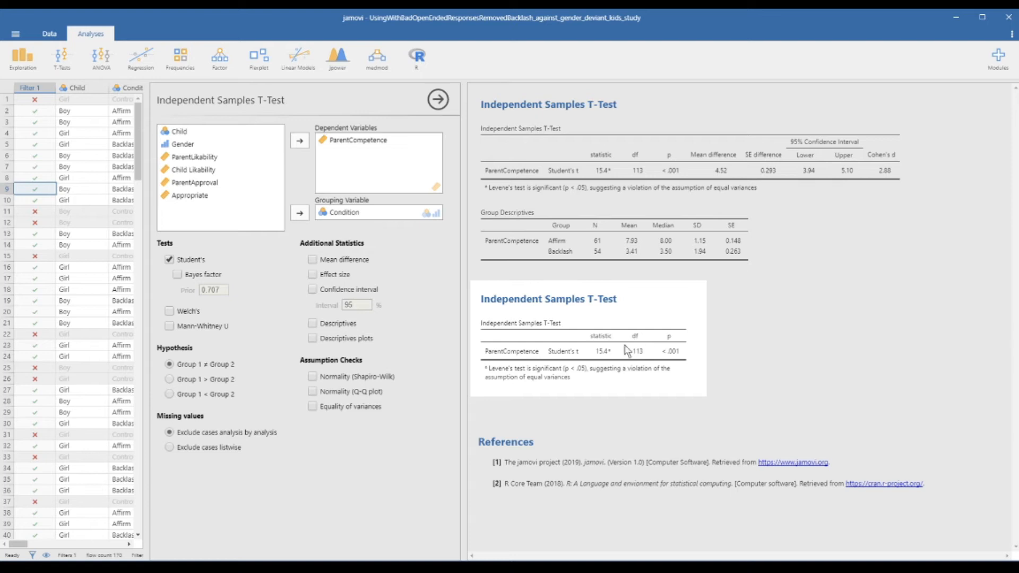
mouse_move(620, 346)
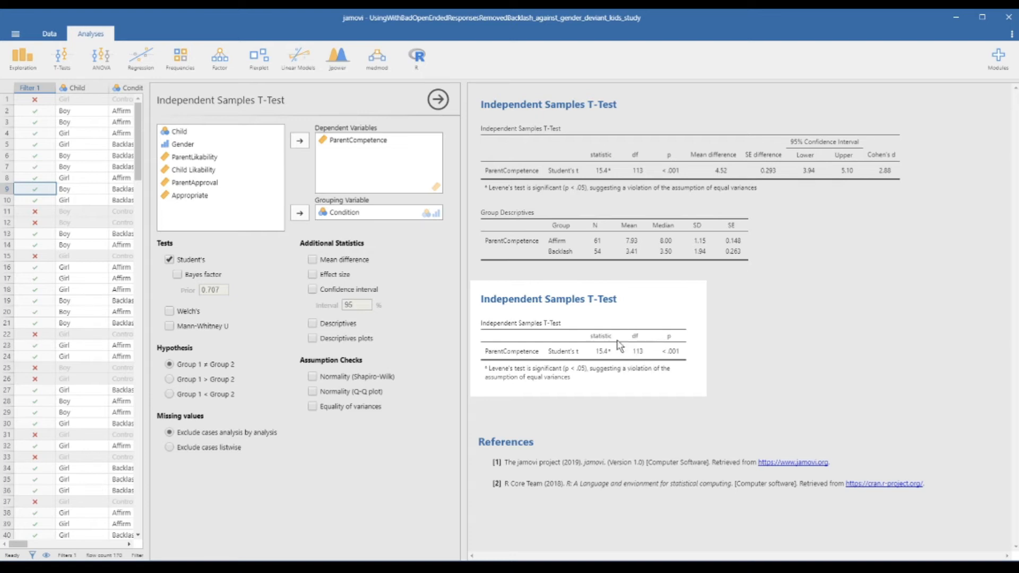
mouse_move(673, 361)
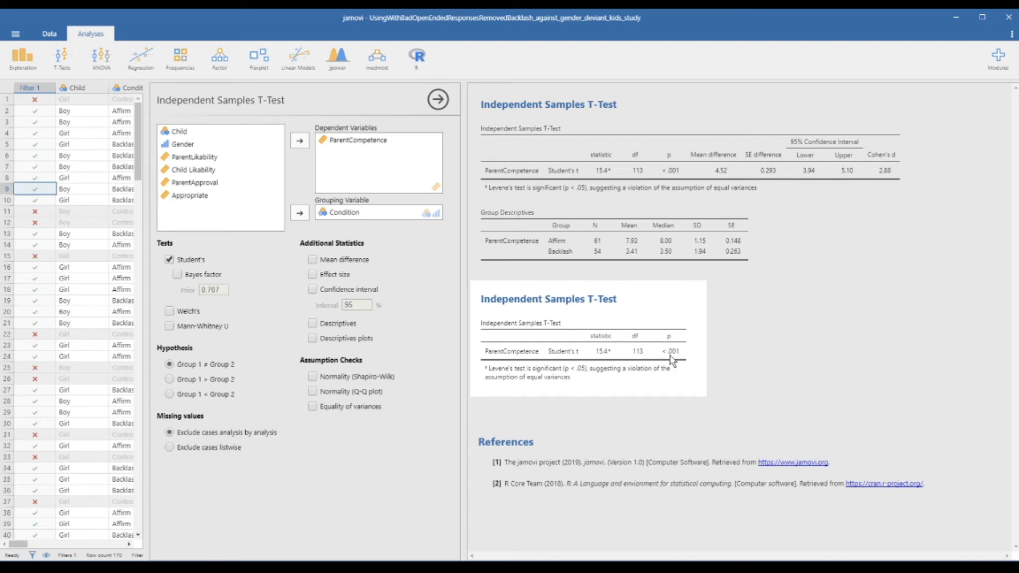
mouse_move(666, 357)
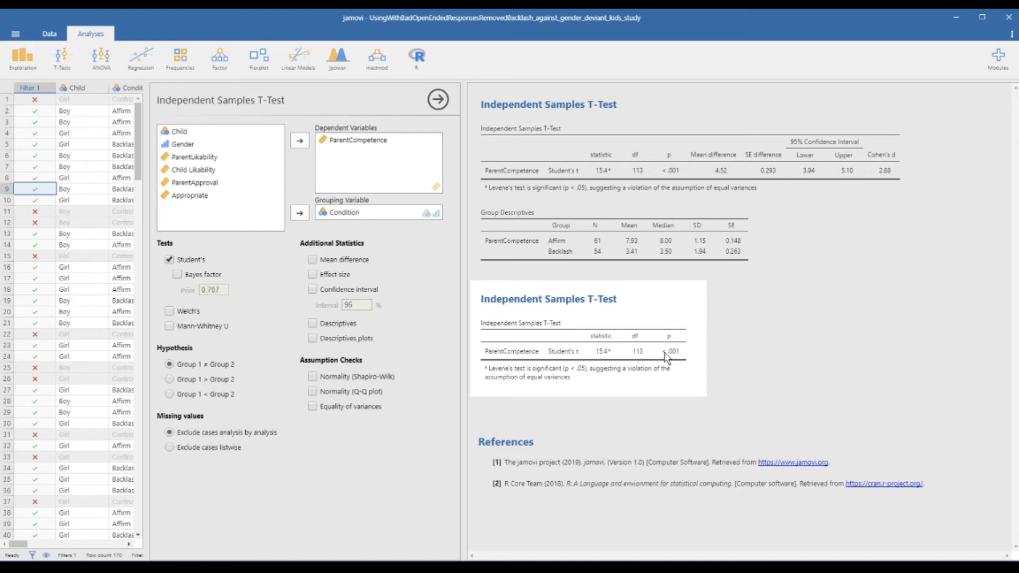
mouse_move(622, 375)
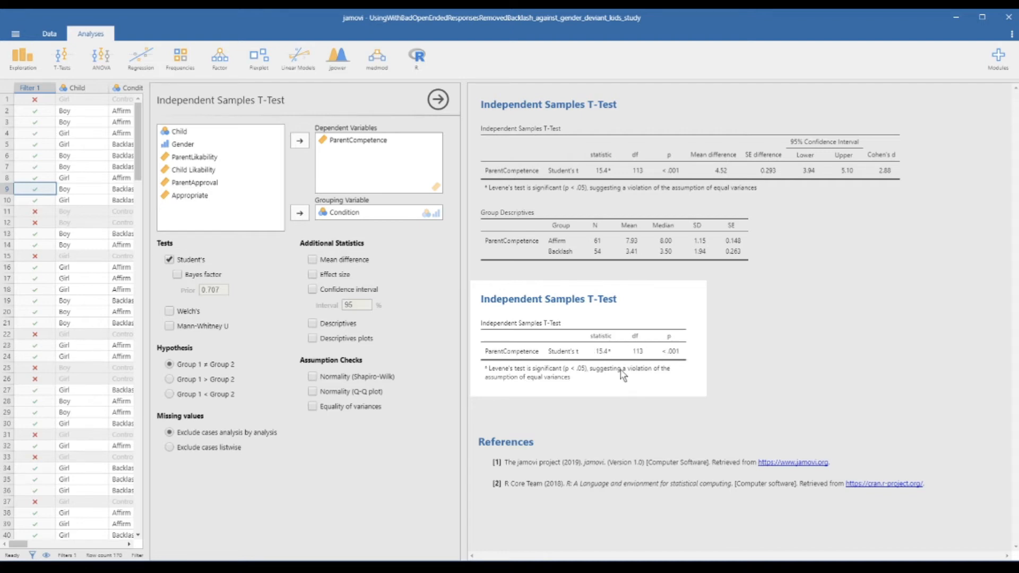
mouse_move(293, 271)
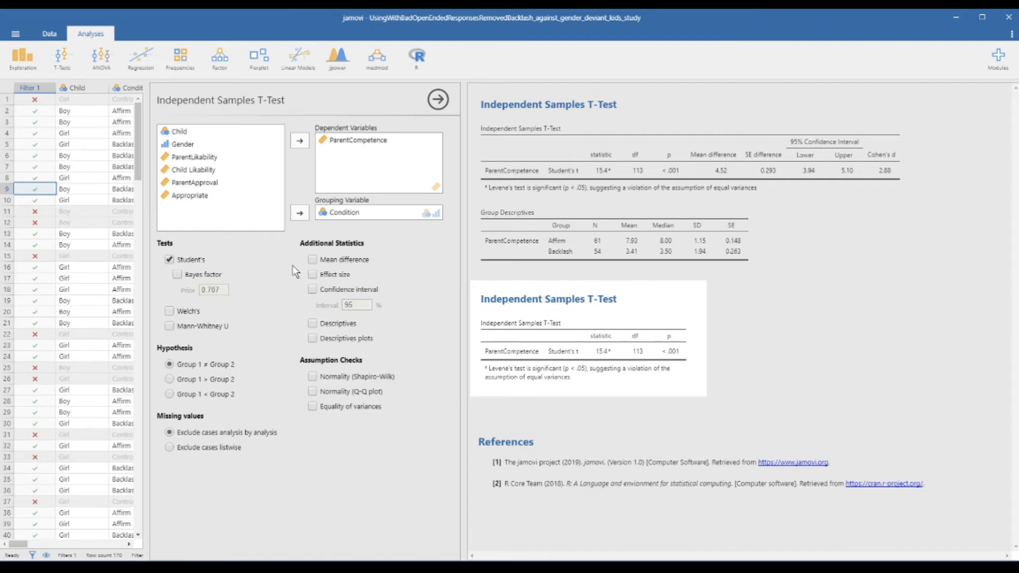
mouse_move(312, 261)
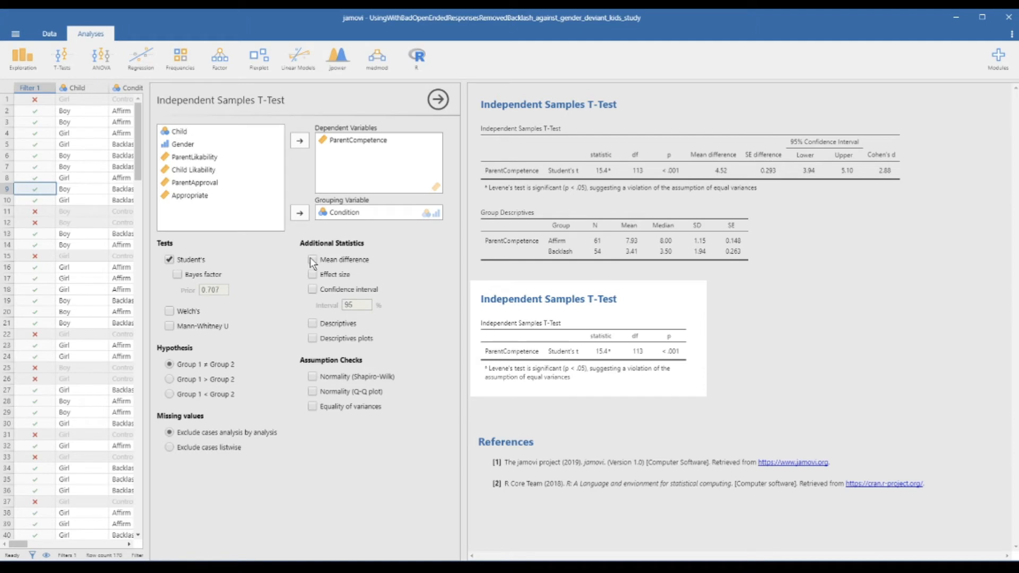
Step: Tick Mean difference to report the 4.52 difference and its 0.293 standard error
click(312, 259)
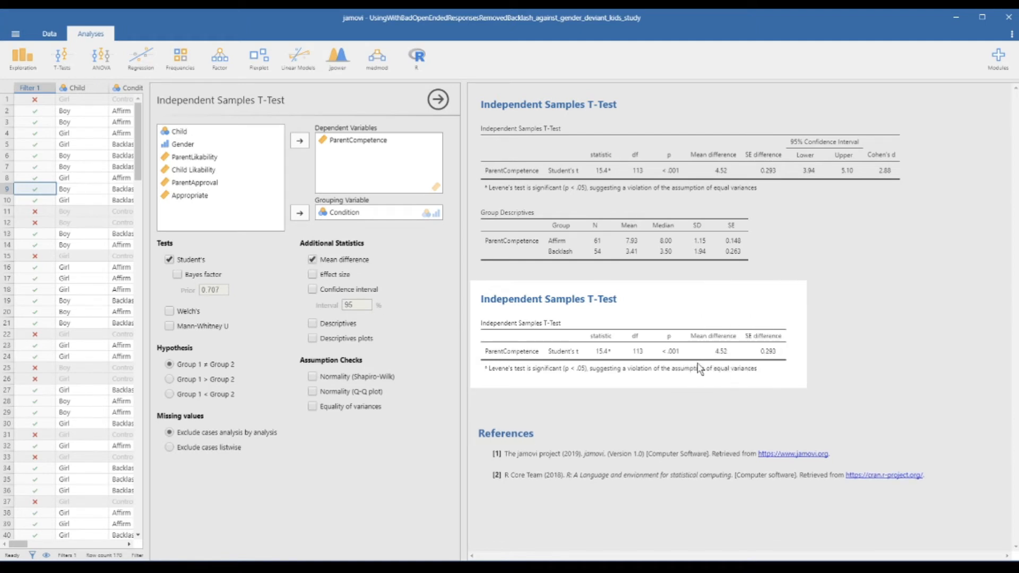
mouse_move(608, 367)
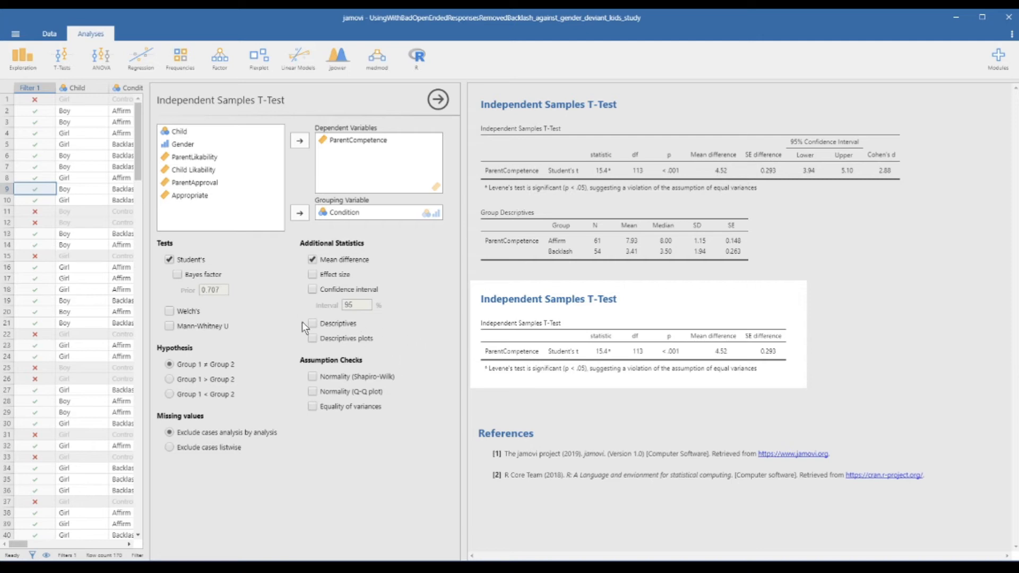
Step: Add Group Descriptives (Affirm 7.93, Backlash 3.41) and the effect size to the t-test
click(312, 323)
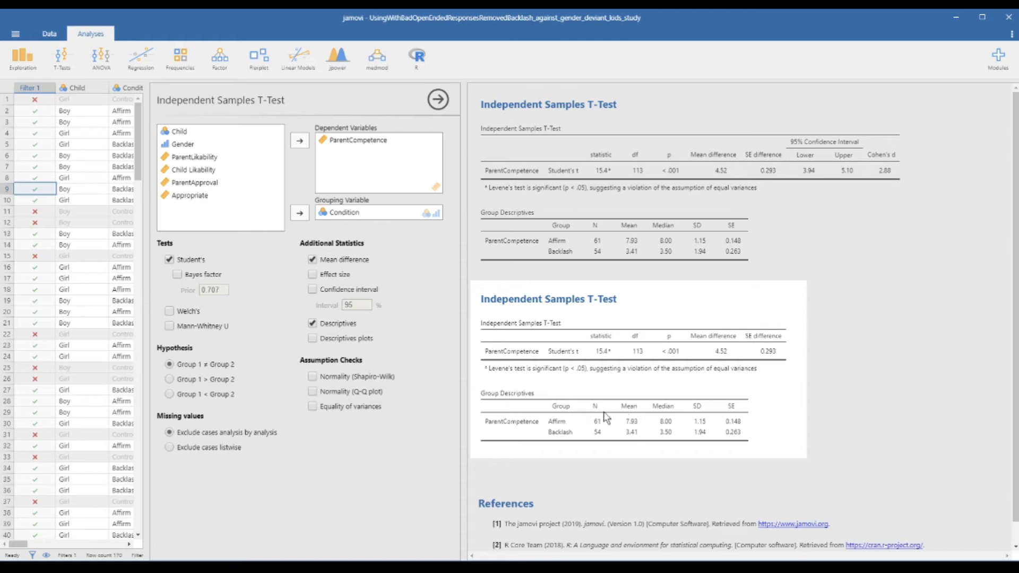
mouse_move(636, 421)
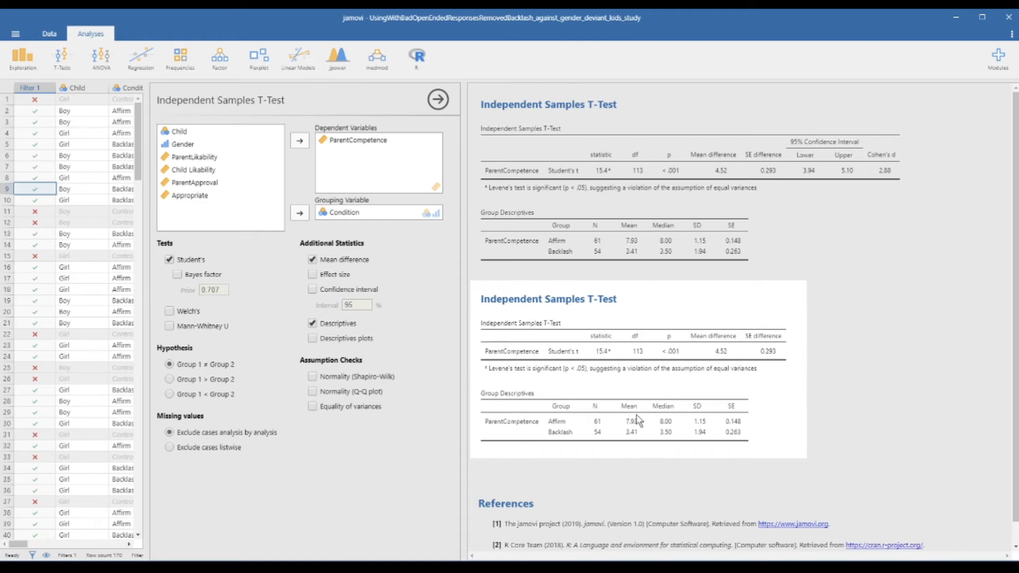
mouse_move(622, 436)
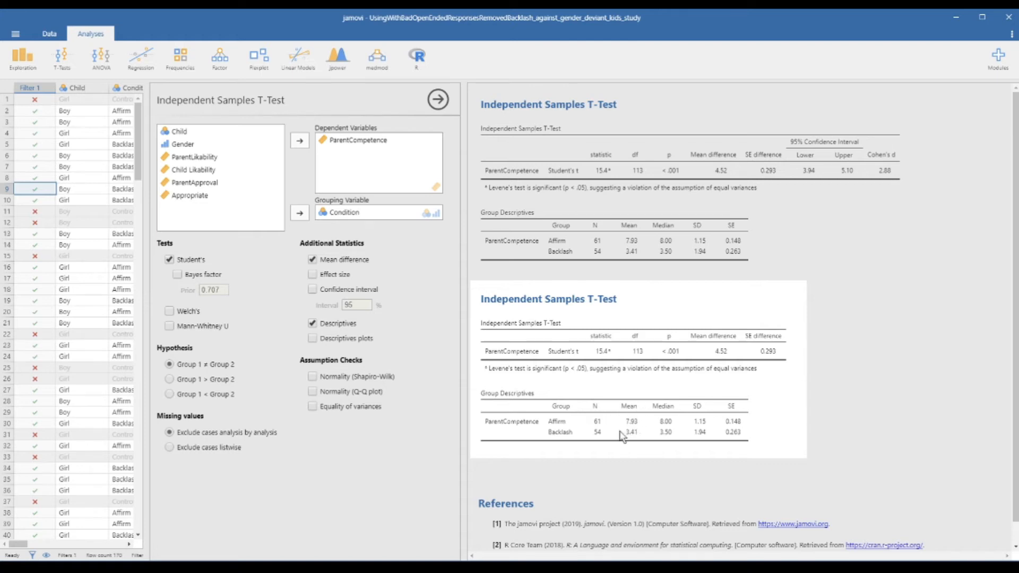
mouse_move(635, 434)
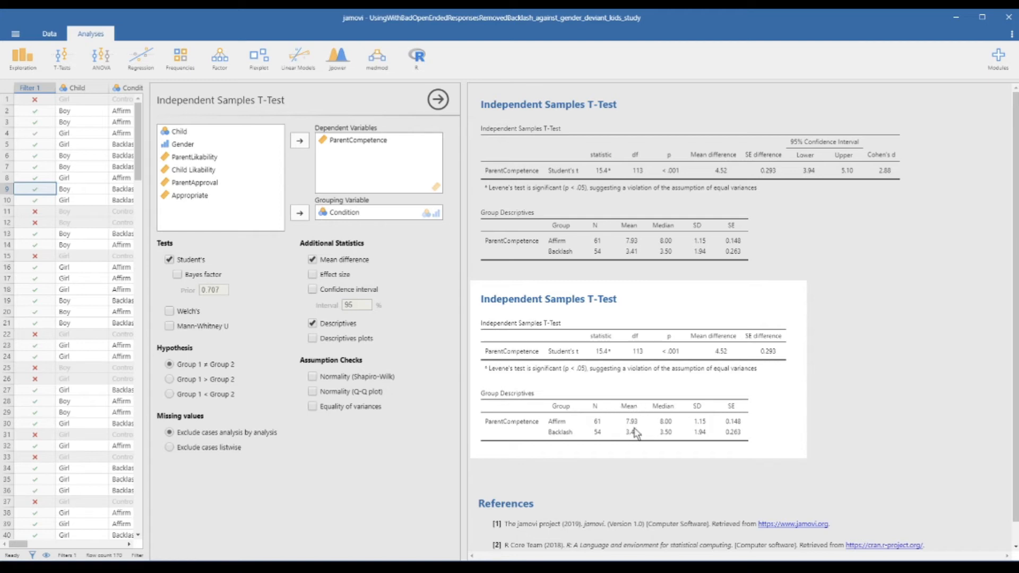
mouse_move(653, 434)
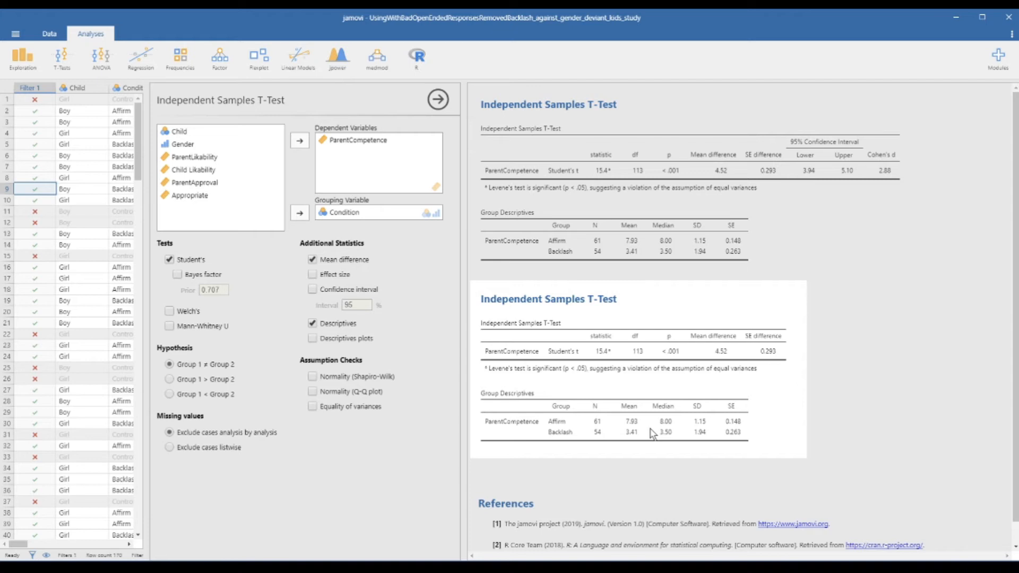
mouse_move(639, 414)
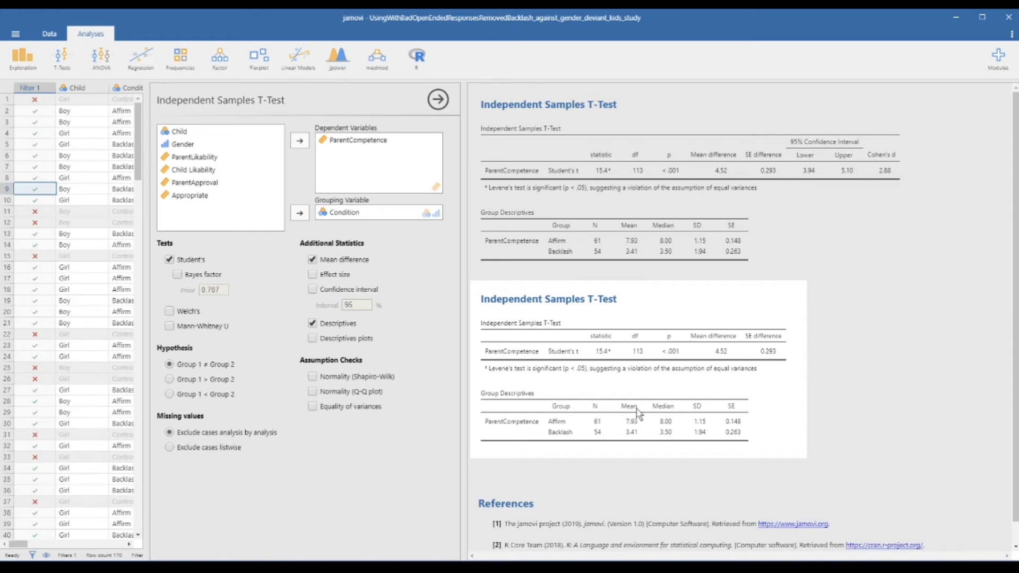
mouse_move(613, 420)
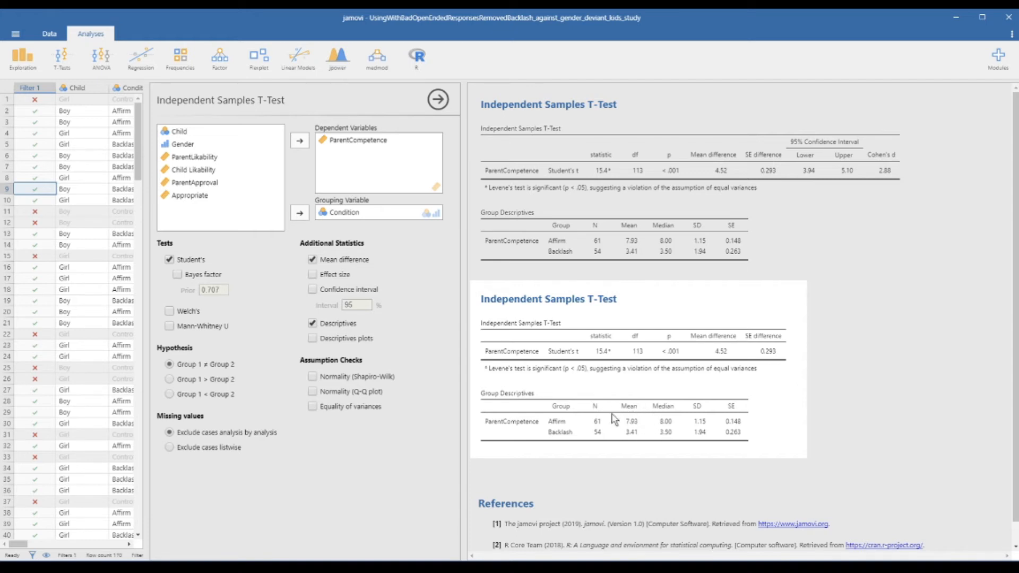
mouse_move(637, 431)
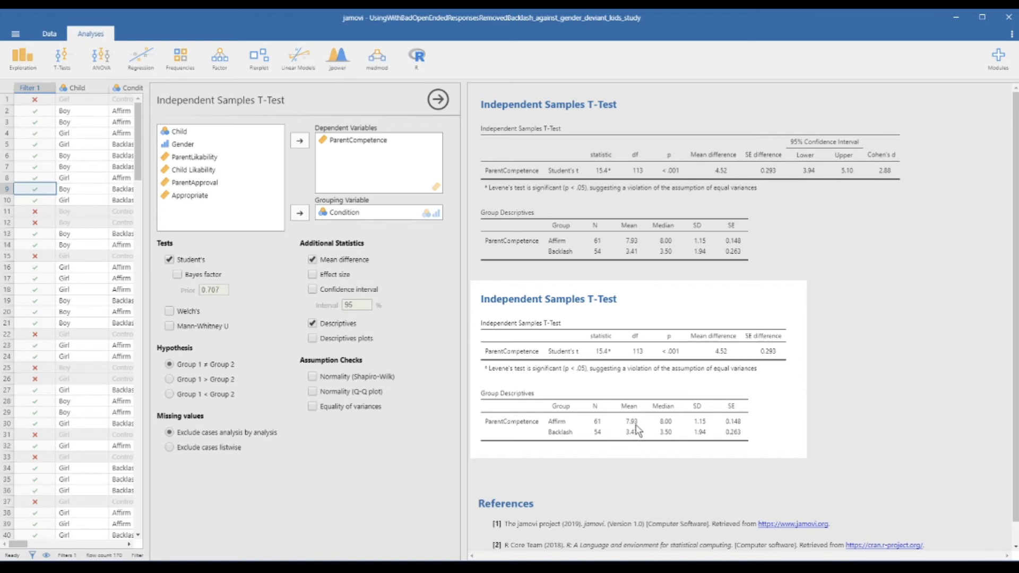
mouse_move(658, 442)
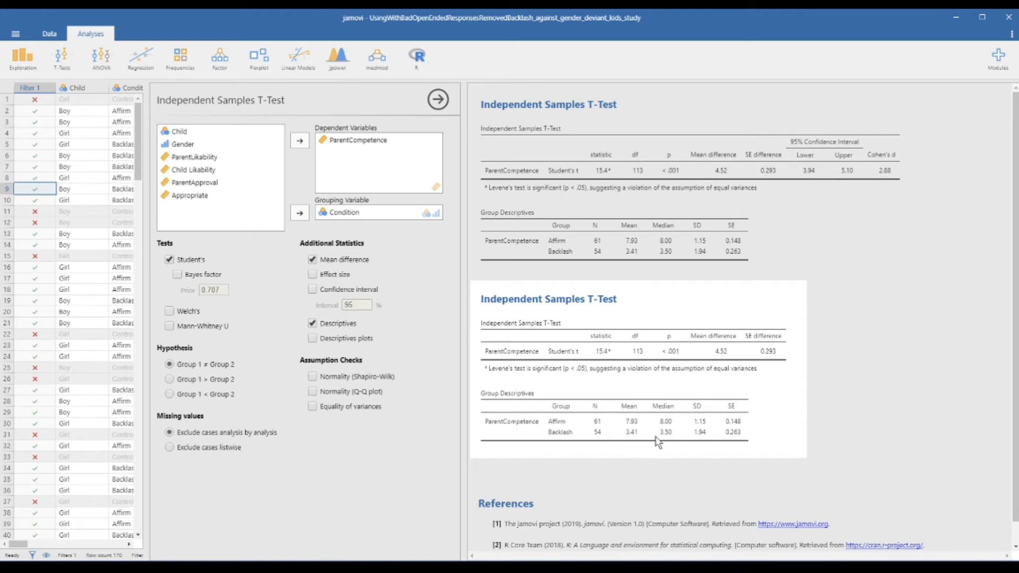
mouse_move(616, 418)
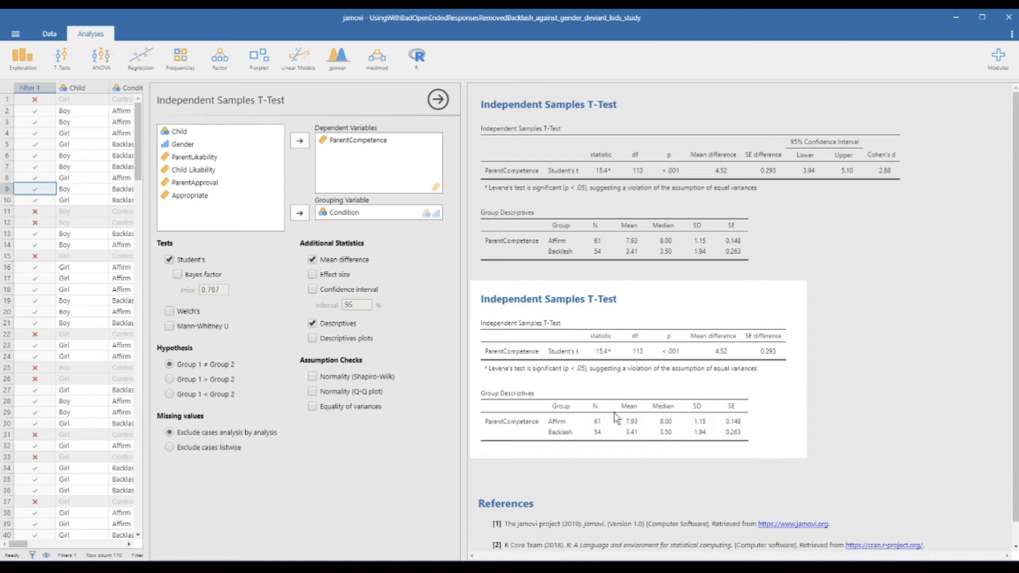
mouse_move(625, 442)
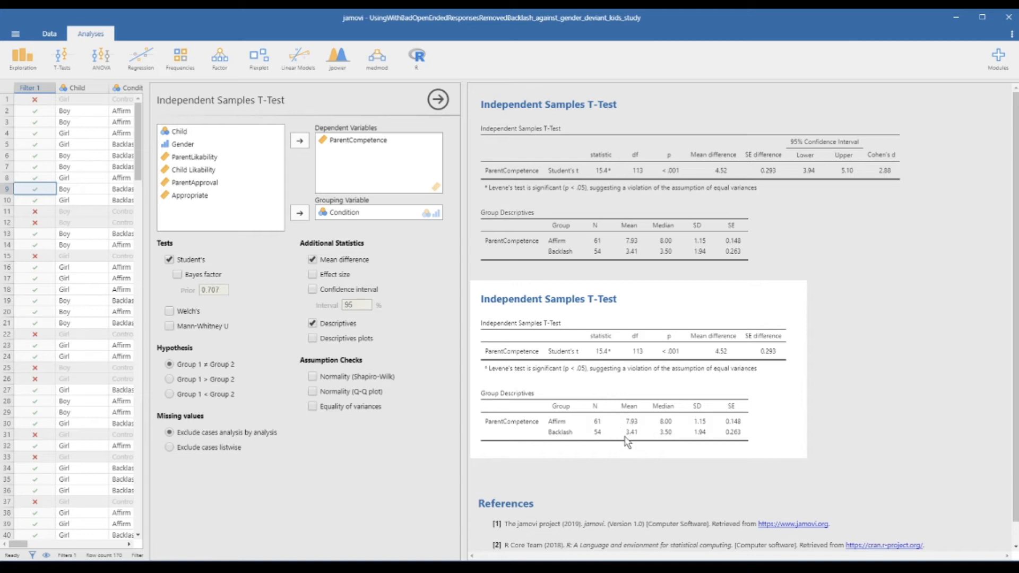
mouse_move(589, 432)
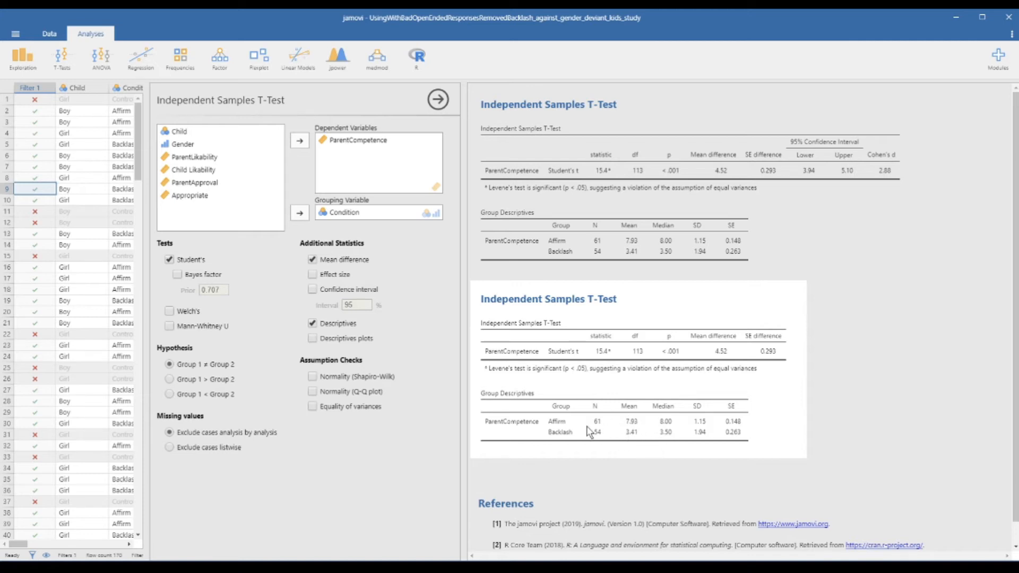
click(313, 275)
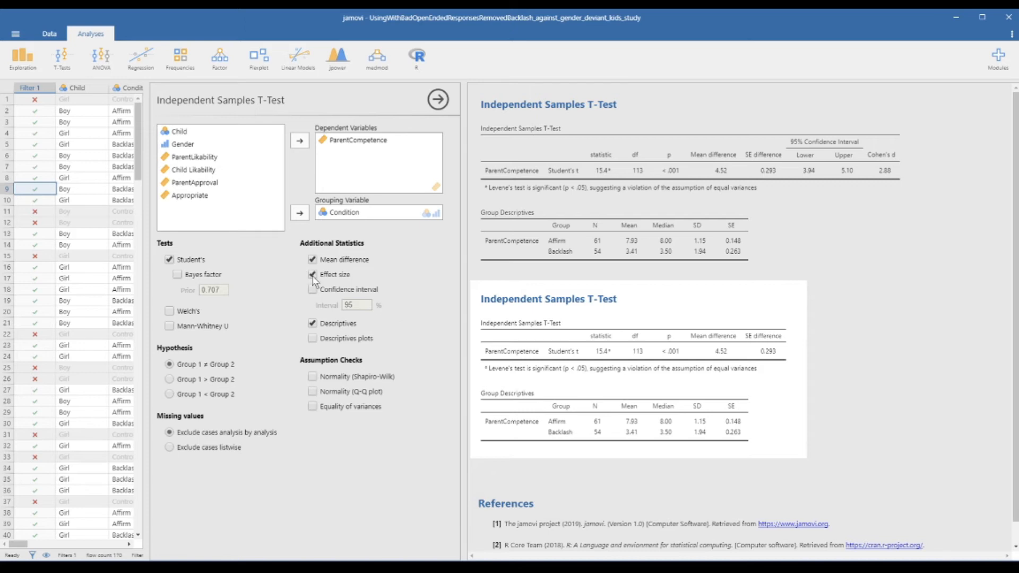
click(312, 274)
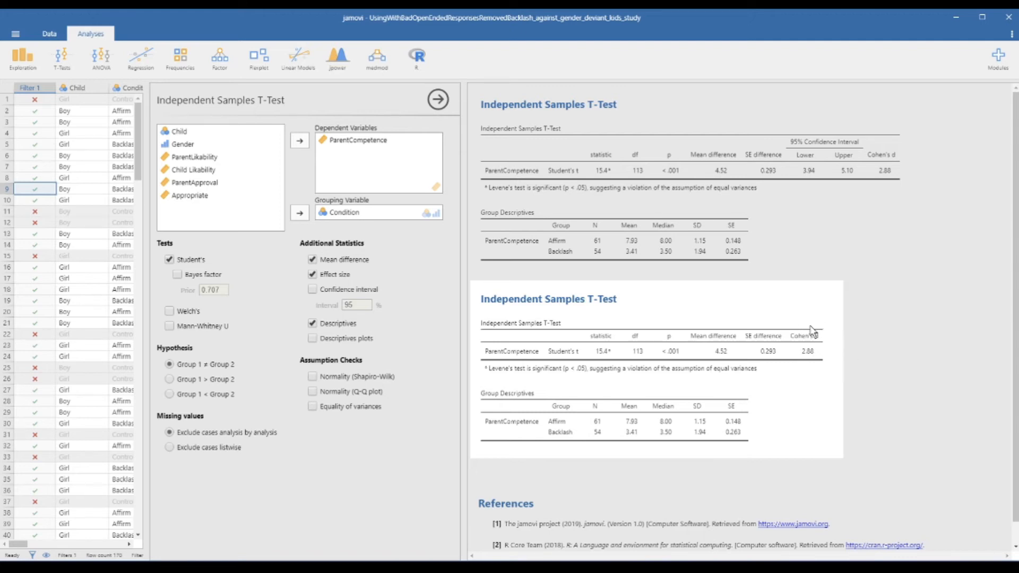
mouse_move(739, 371)
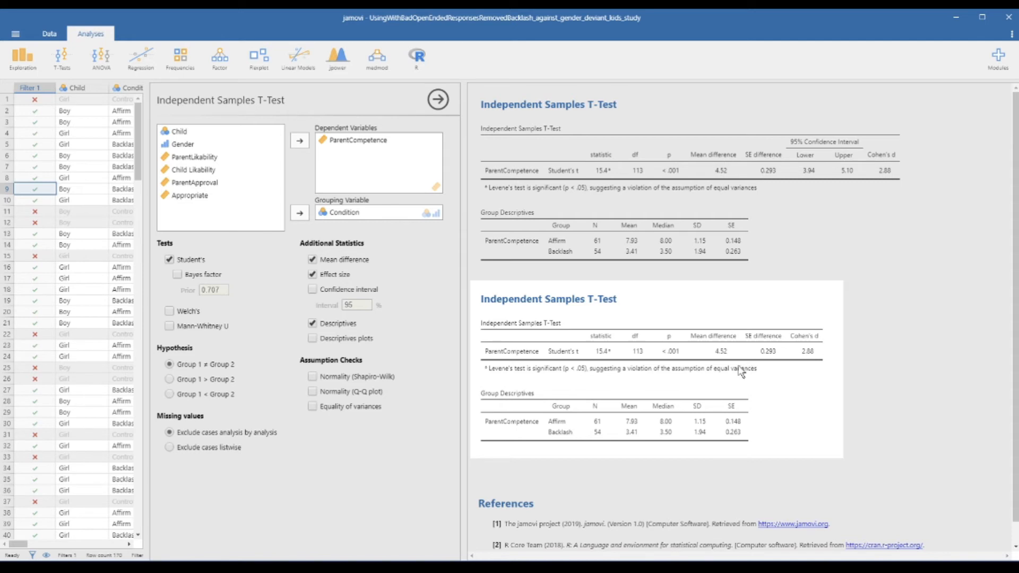
mouse_move(643, 419)
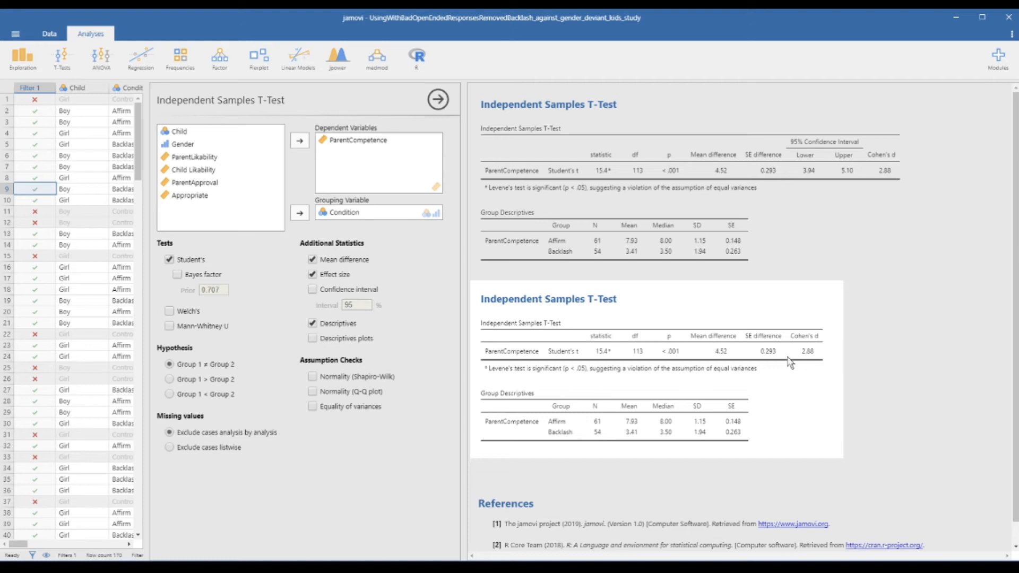
mouse_move(821, 375)
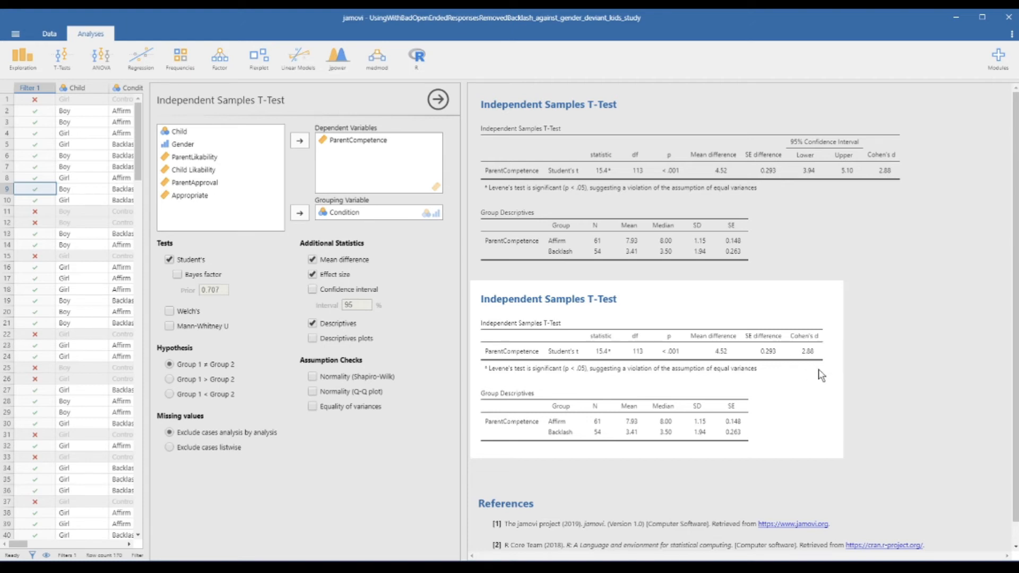
mouse_move(851, 369)
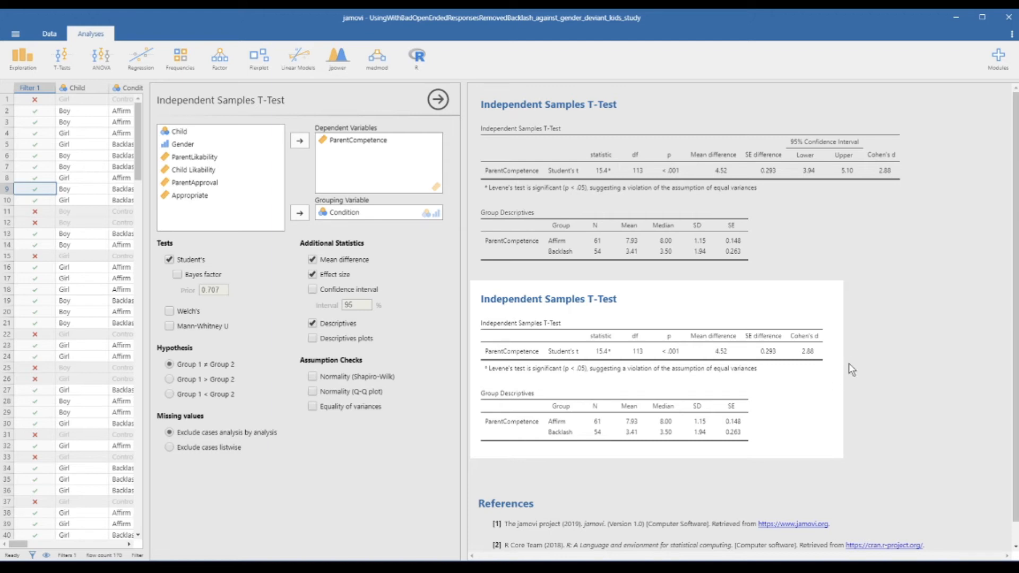
mouse_move(619, 450)
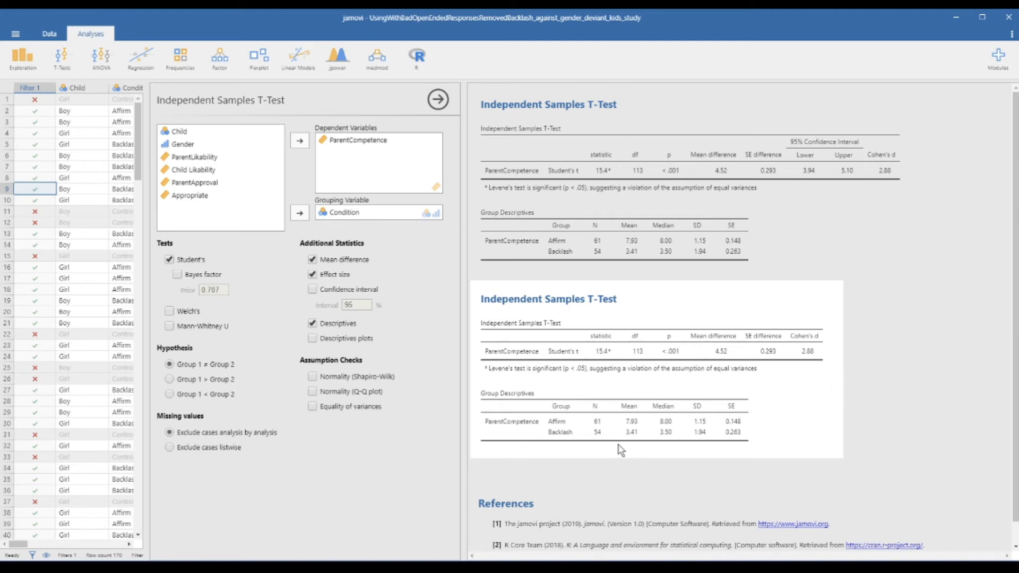
mouse_move(346, 342)
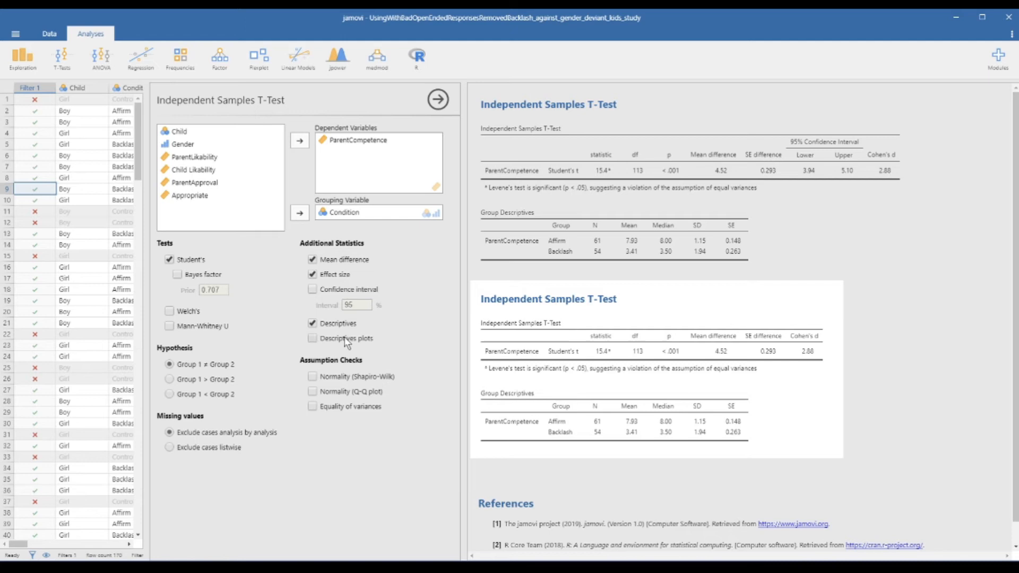
Step: Add the ParentCompetence descriptives plot and a 95% confidence interval for the mean difference
click(312, 338)
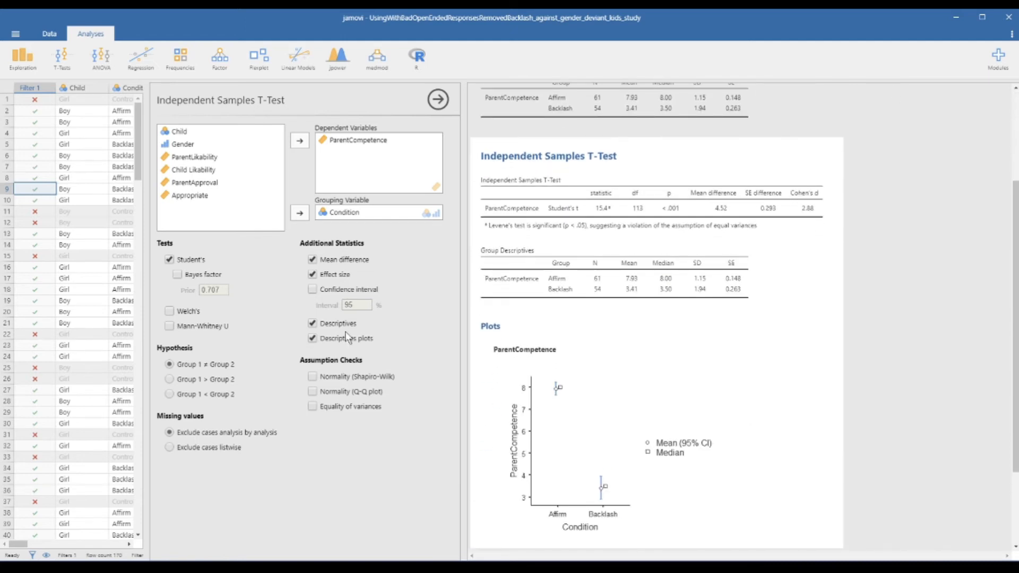
mouse_move(563, 414)
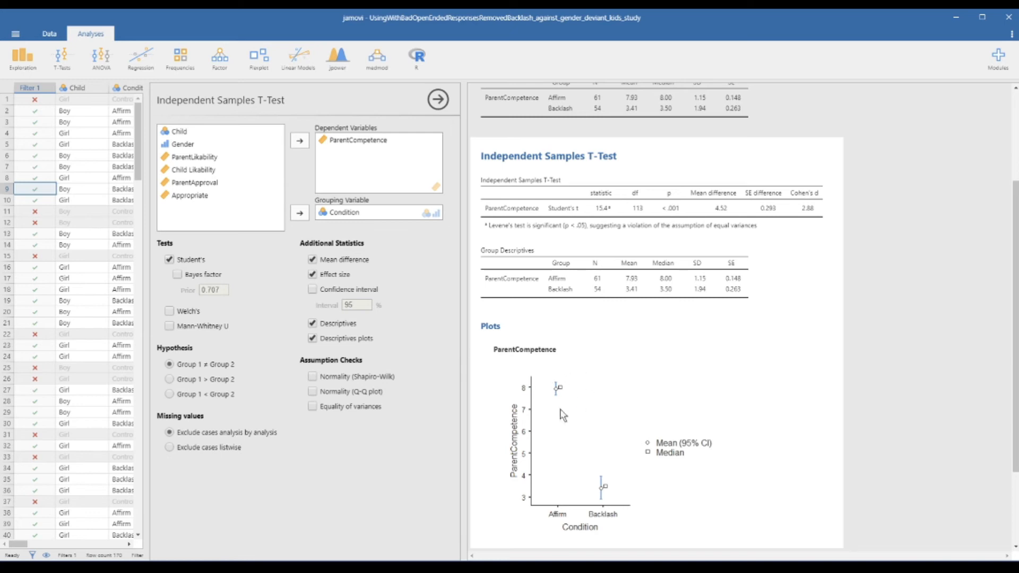
mouse_move(585, 365)
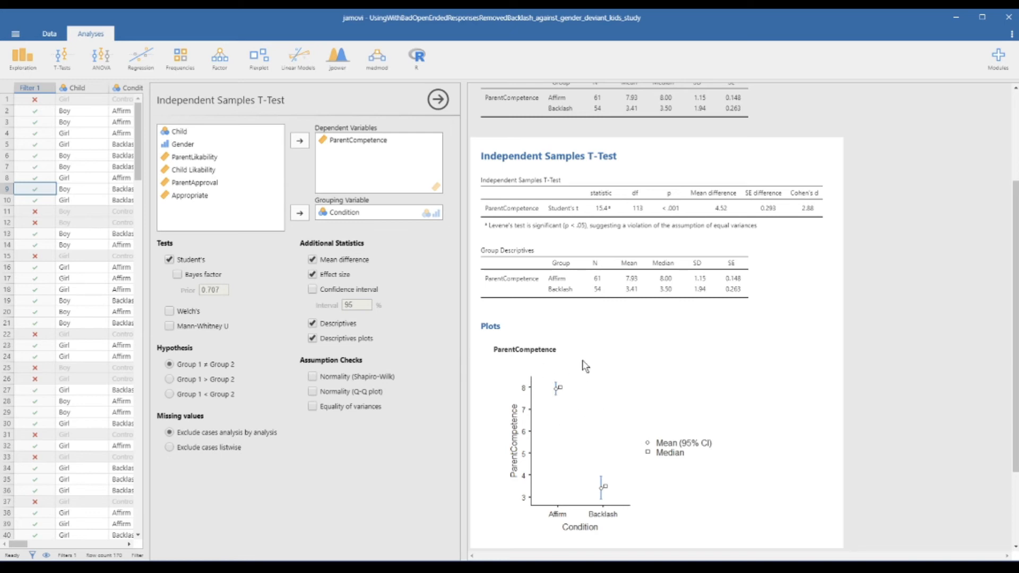
mouse_move(620, 501)
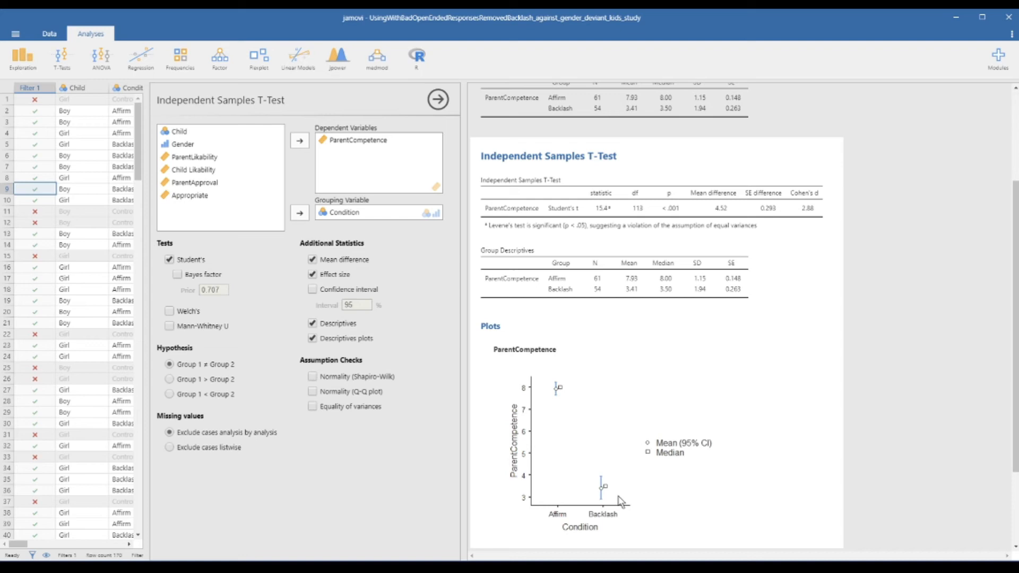
mouse_move(616, 444)
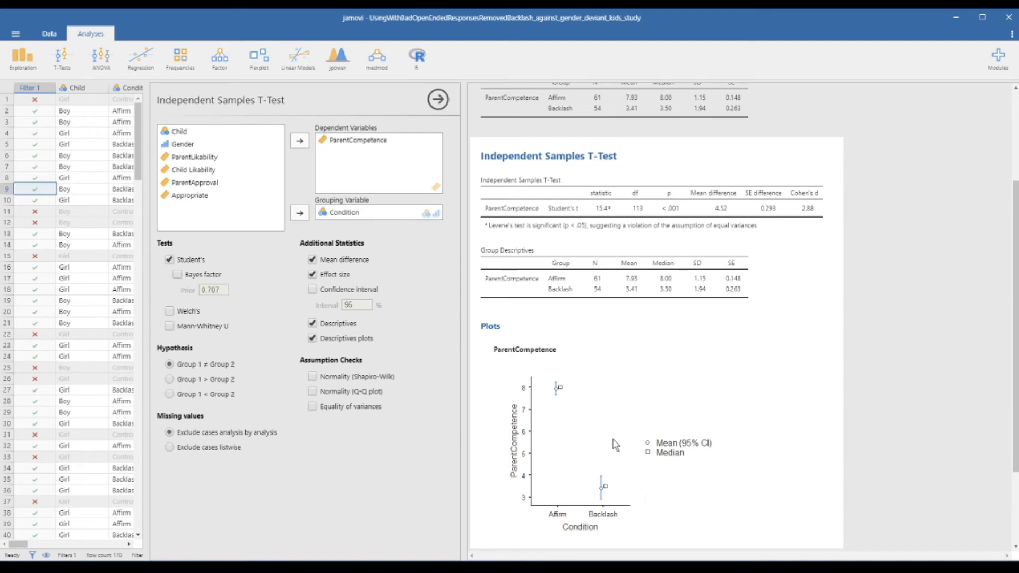
mouse_move(576, 463)
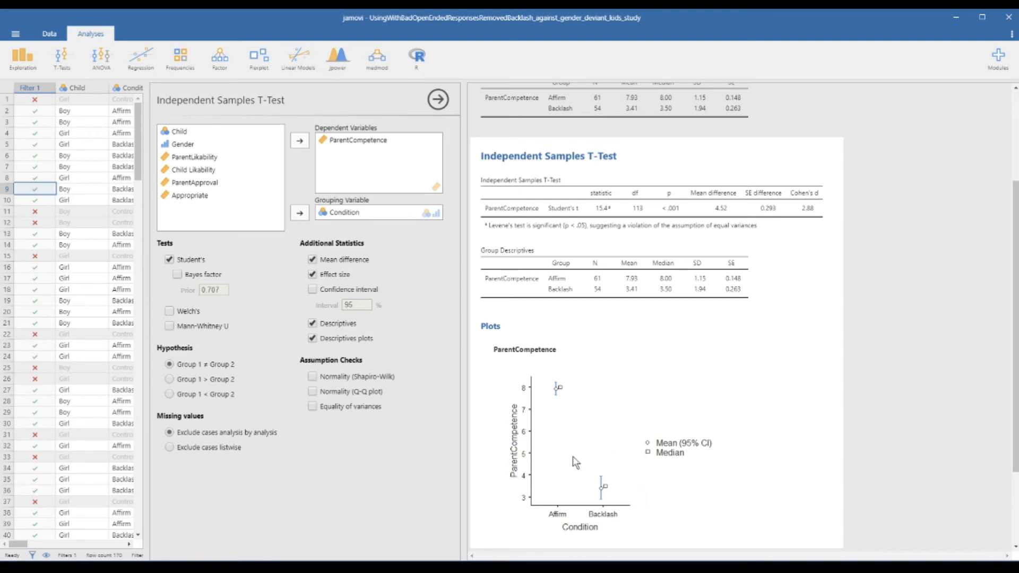
mouse_move(709, 505)
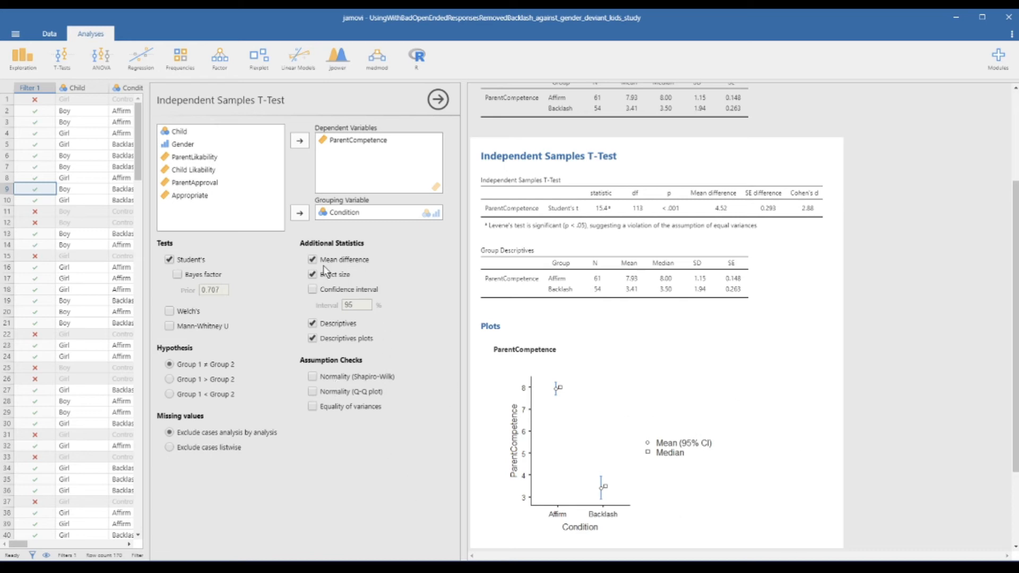
click(312, 289)
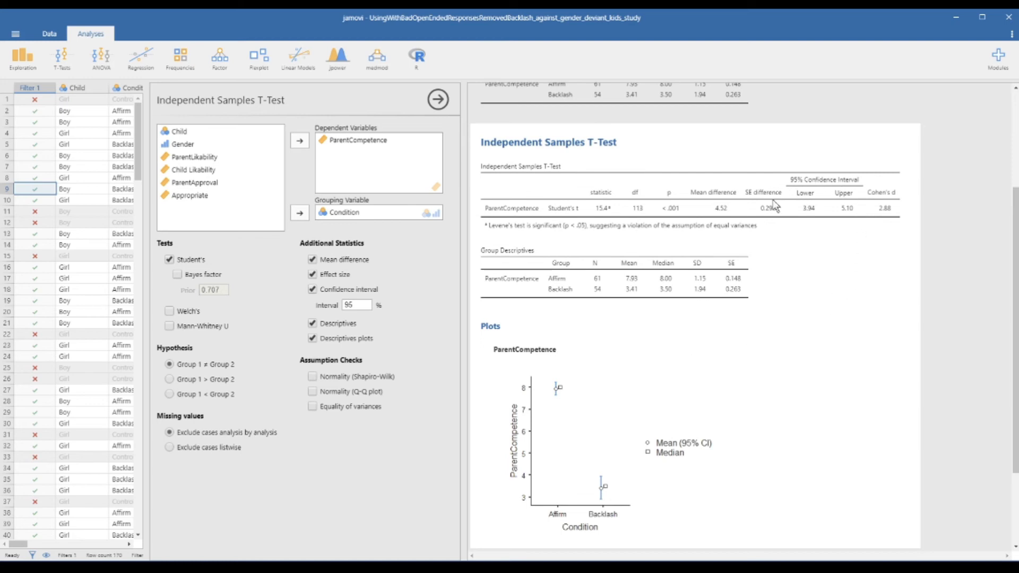
mouse_move(834, 194)
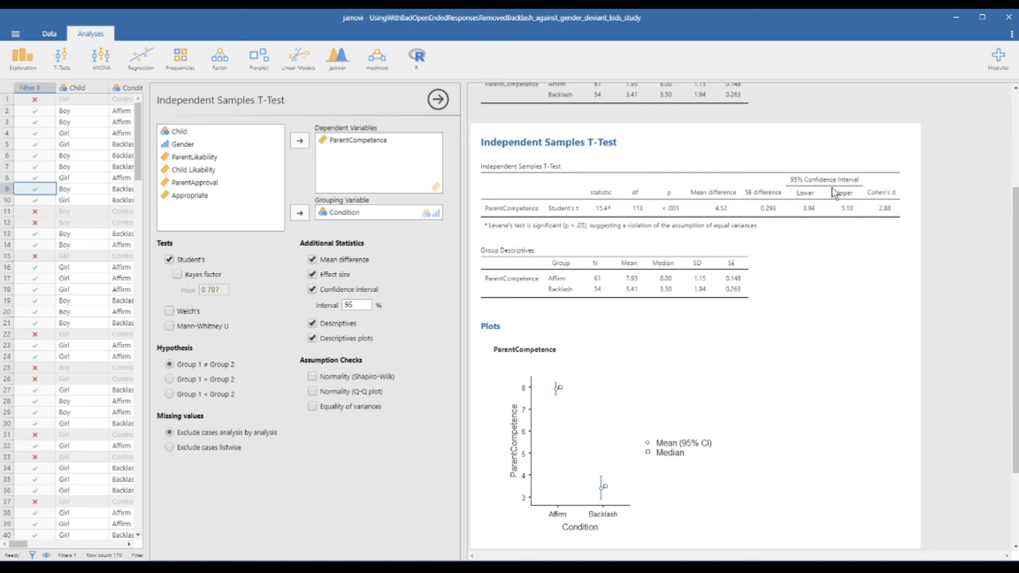
mouse_move(813, 206)
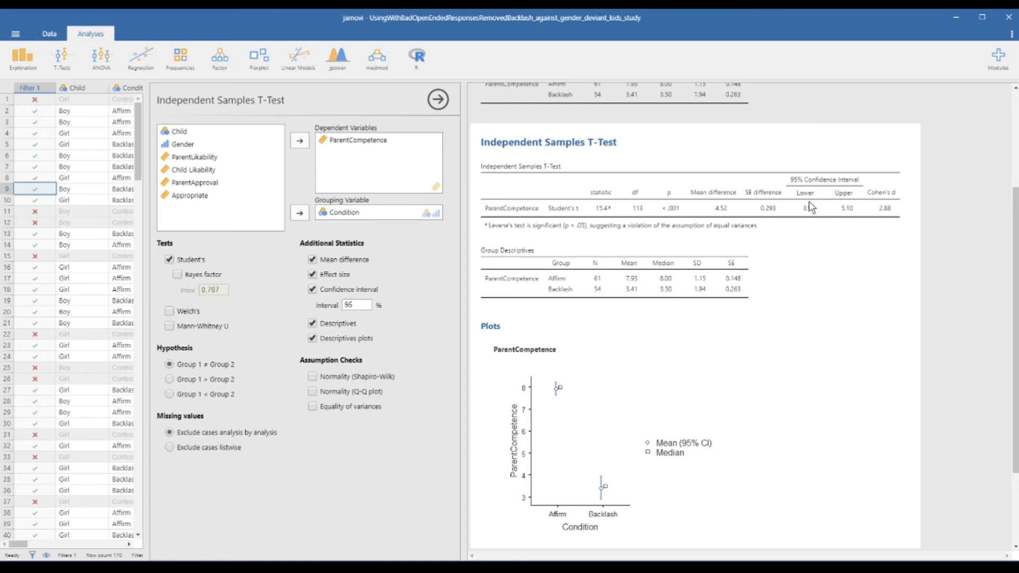
mouse_move(800, 208)
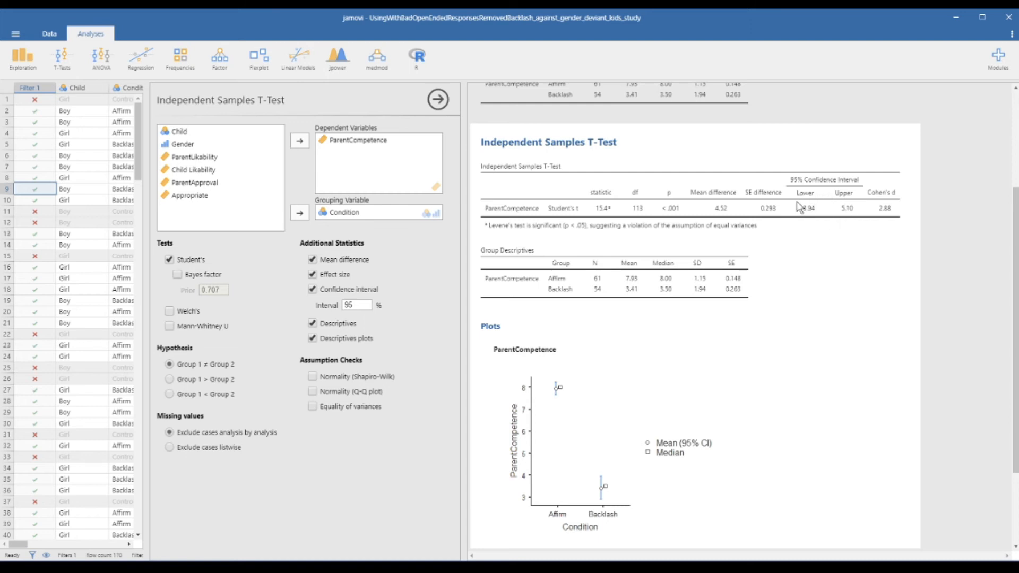
mouse_move(840, 232)
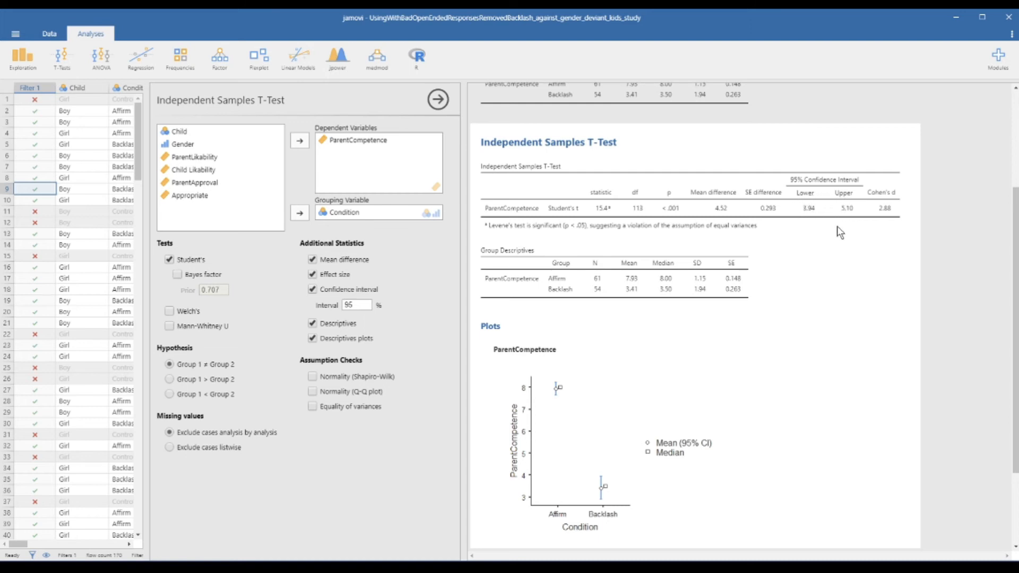
mouse_move(823, 195)
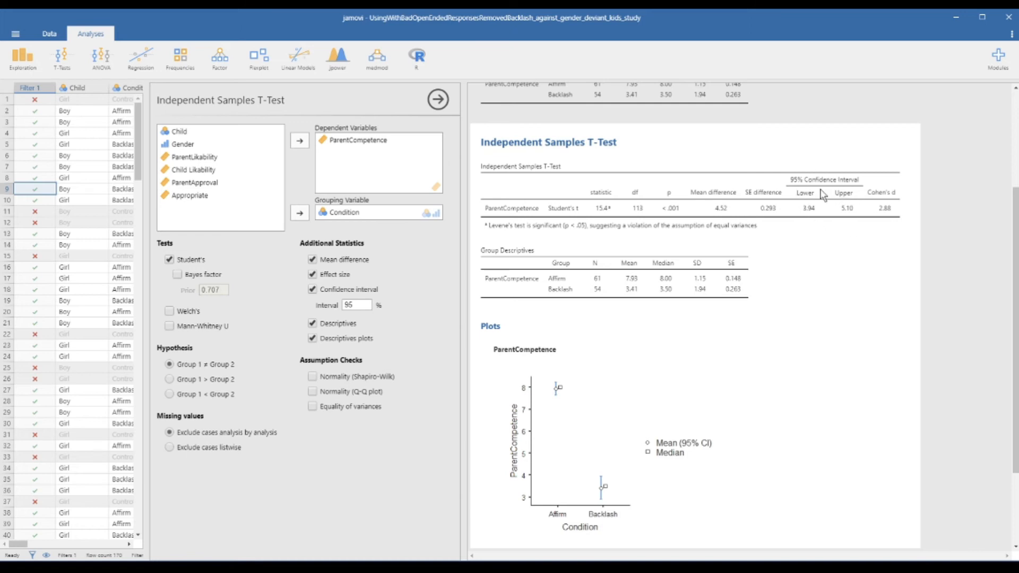
mouse_move(861, 200)
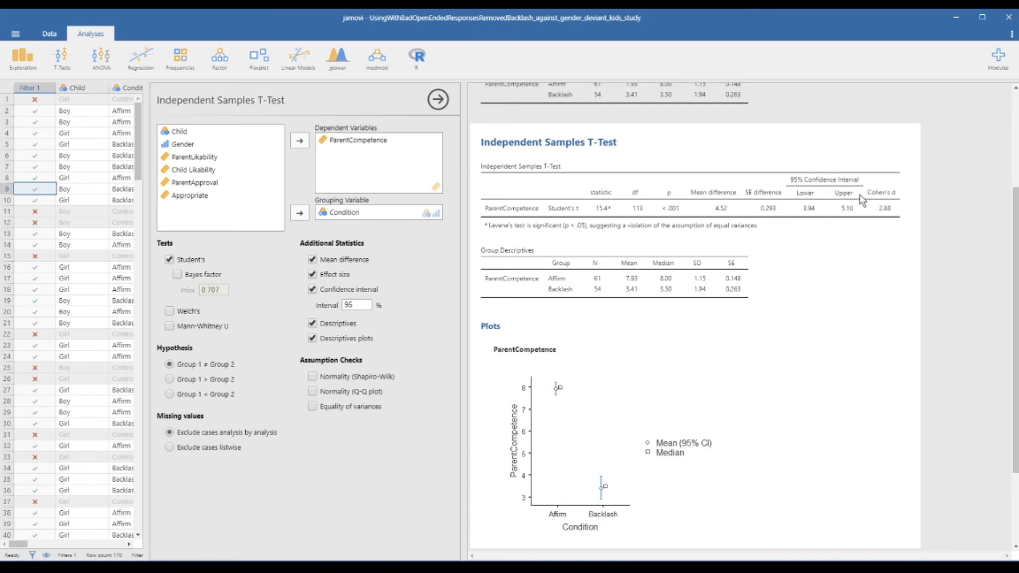
mouse_move(842, 198)
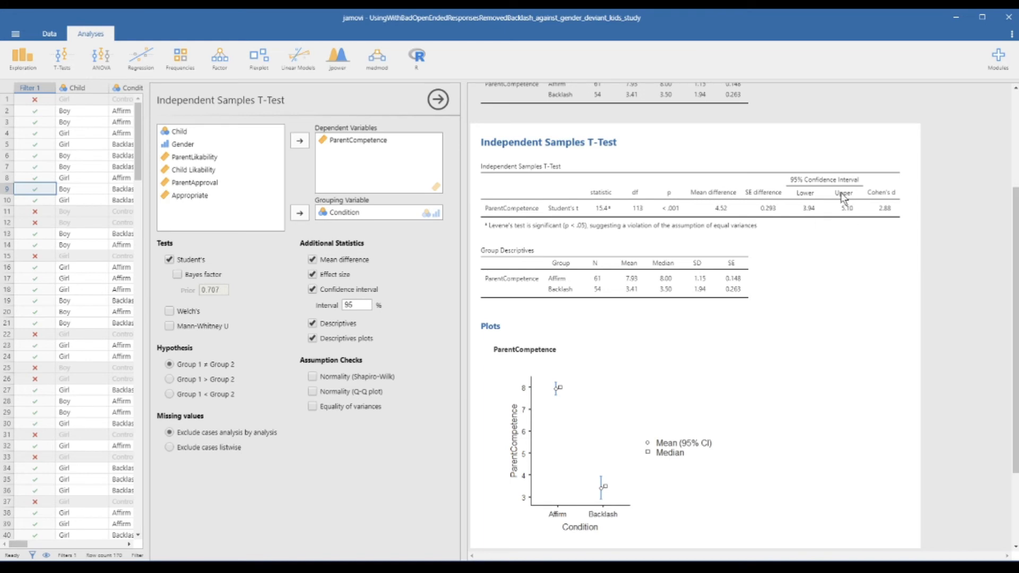
mouse_move(807, 209)
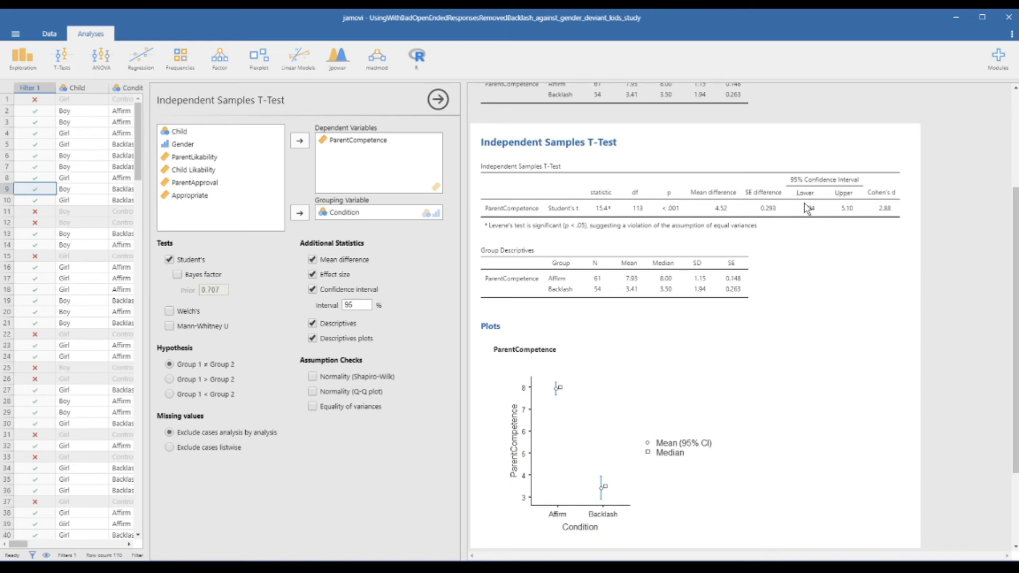
mouse_move(787, 241)
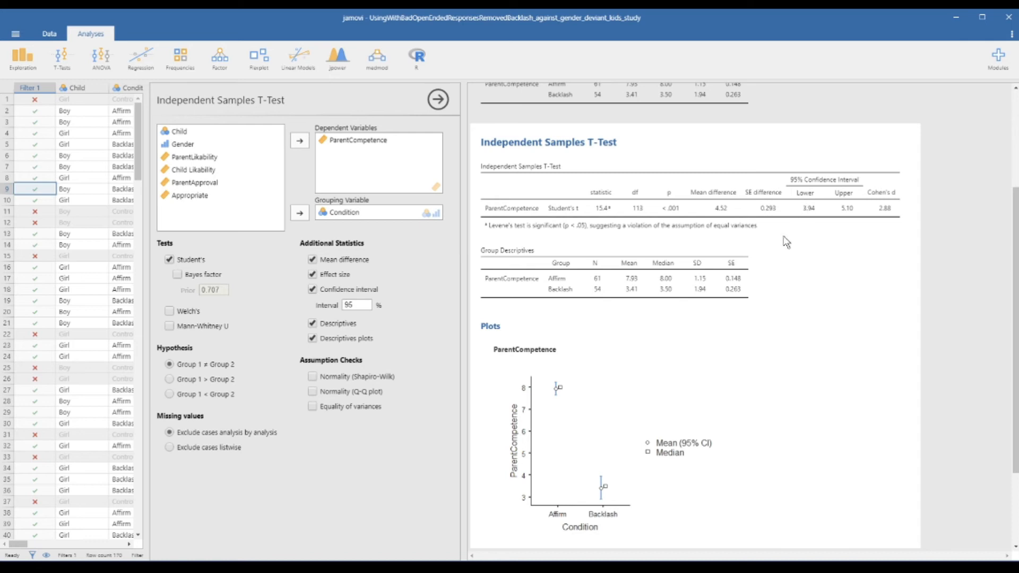
mouse_move(605, 307)
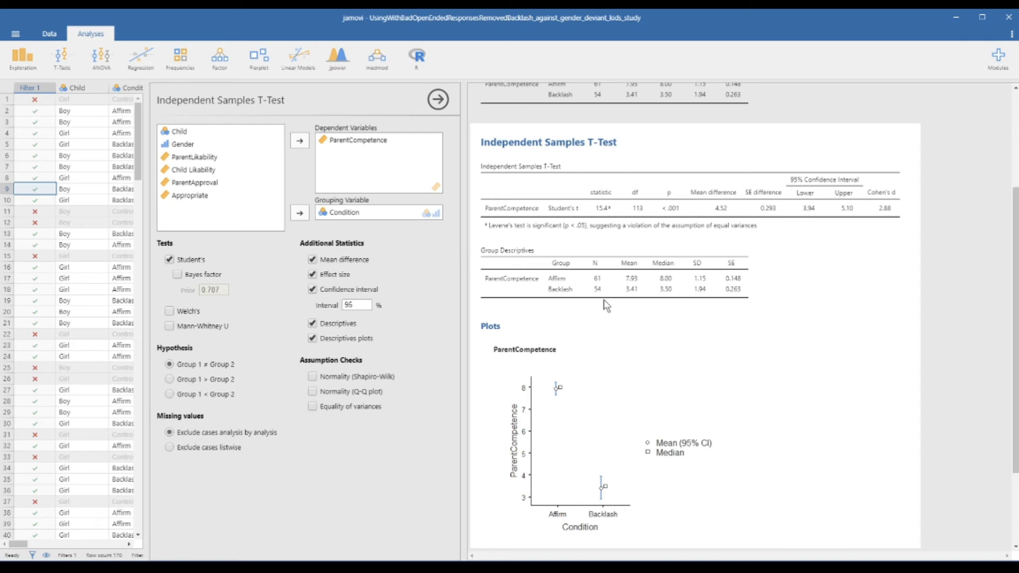
mouse_move(292, 435)
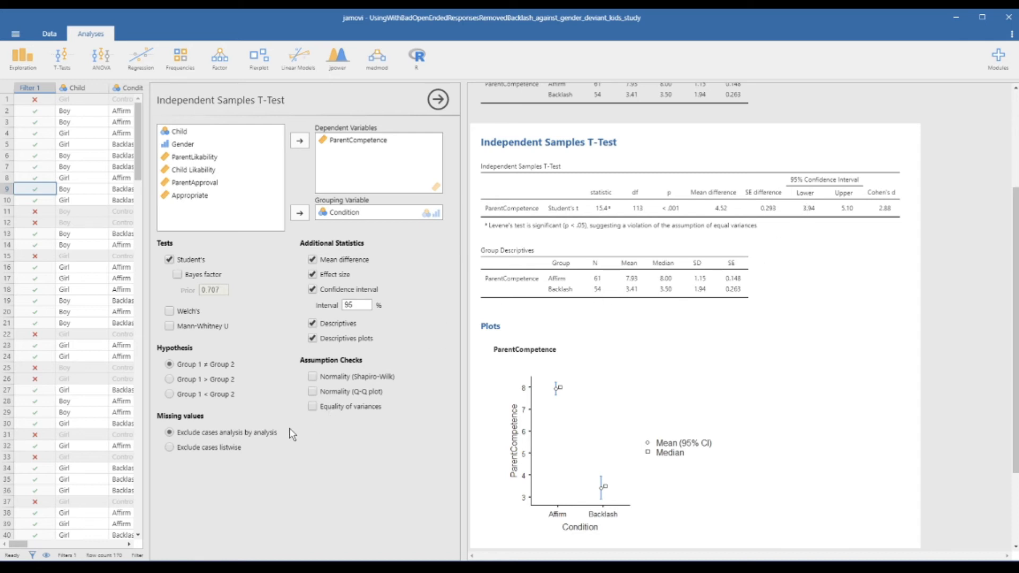
mouse_move(409, 499)
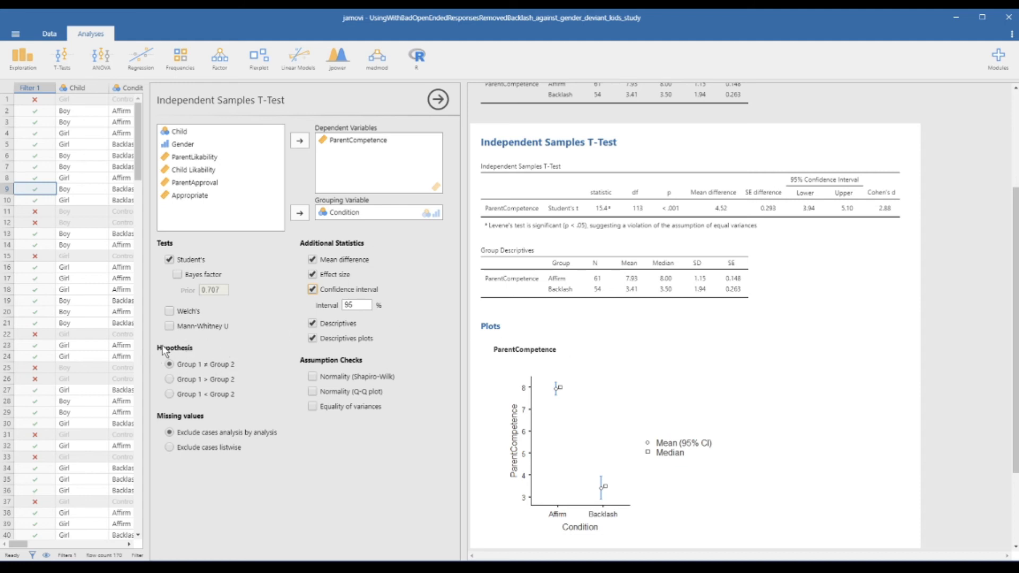
mouse_move(173, 381)
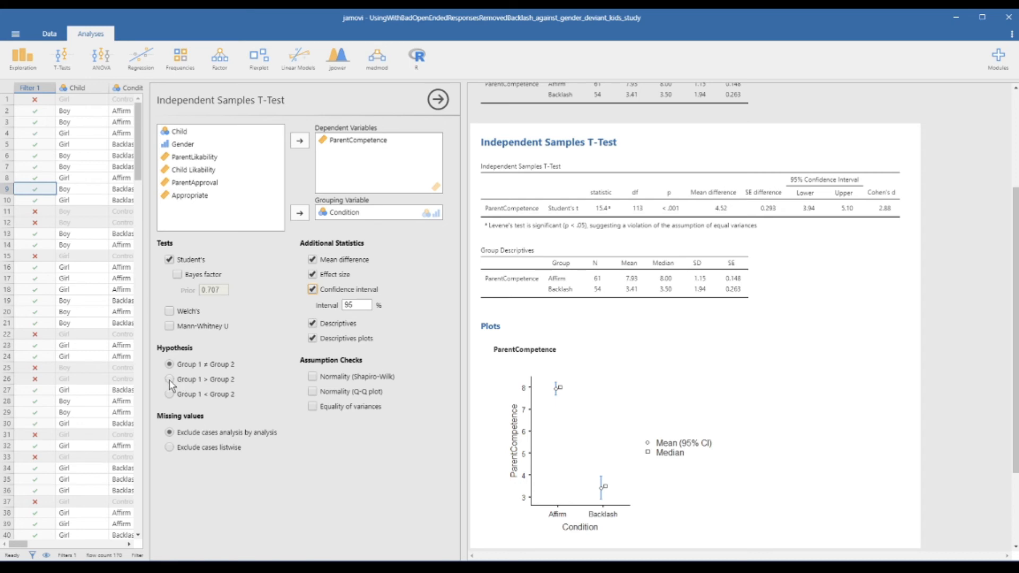
click(169, 379)
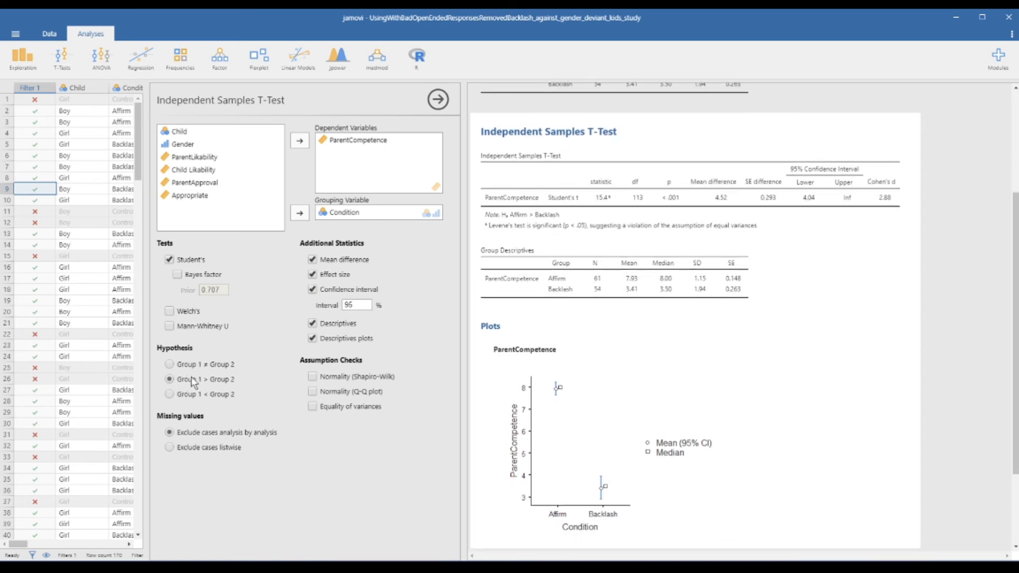
mouse_move(669, 208)
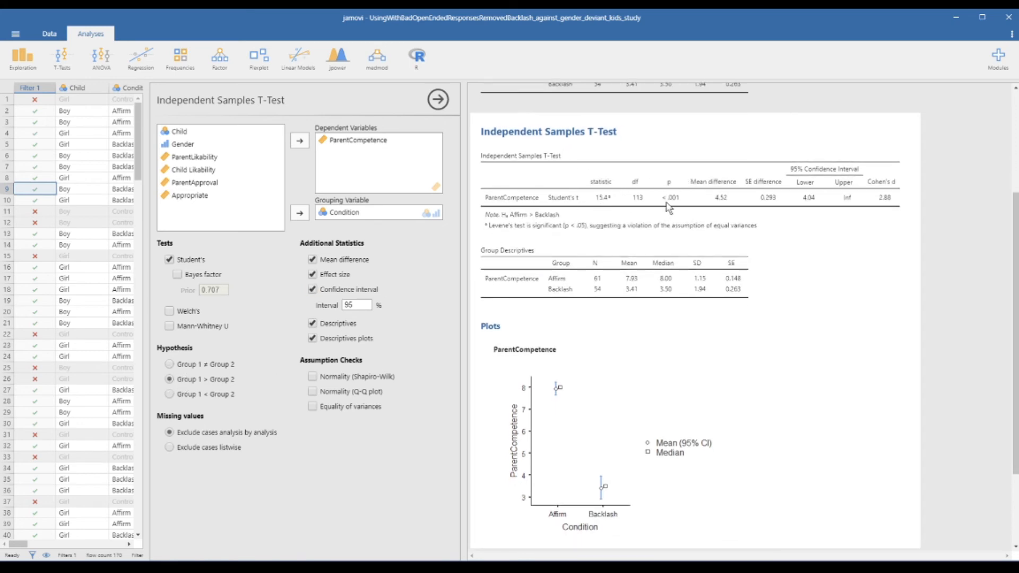
mouse_move(592, 209)
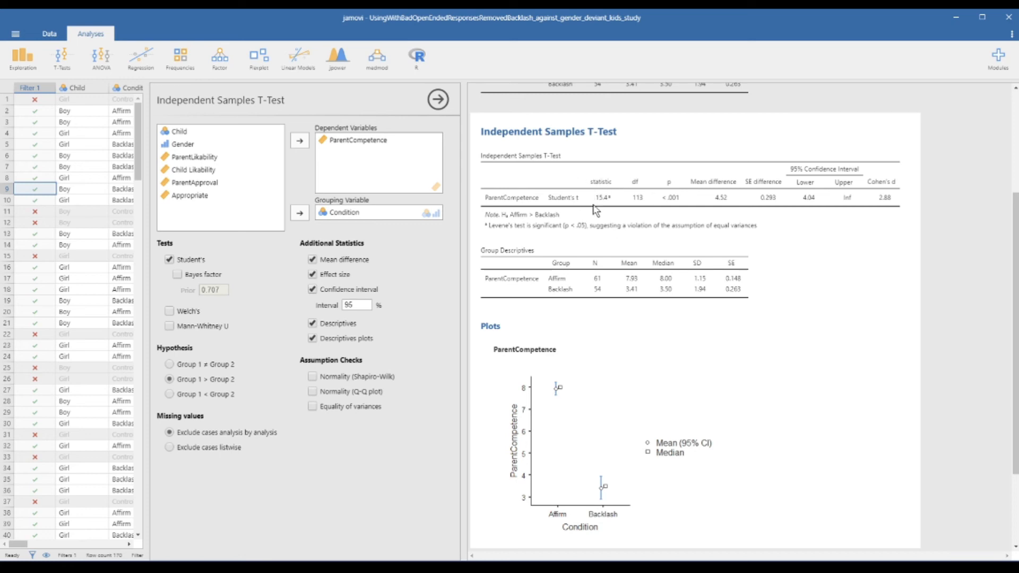
mouse_move(595, 235)
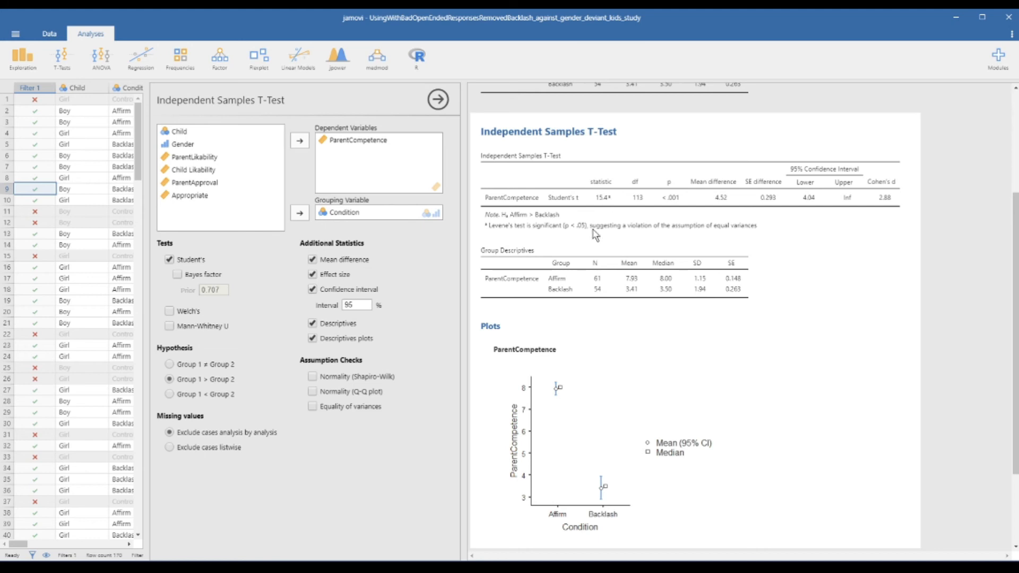
mouse_move(614, 225)
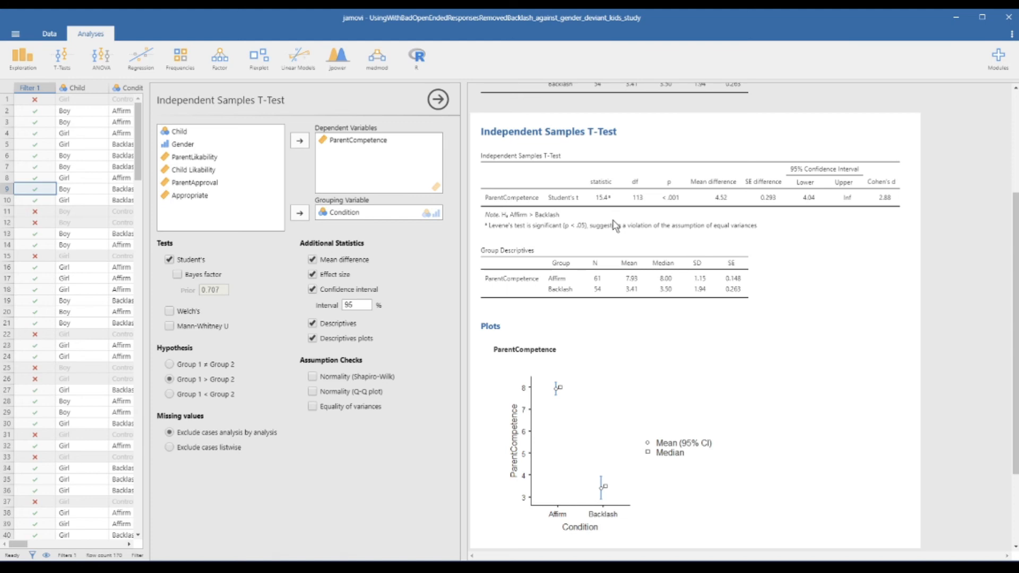
mouse_move(673, 179)
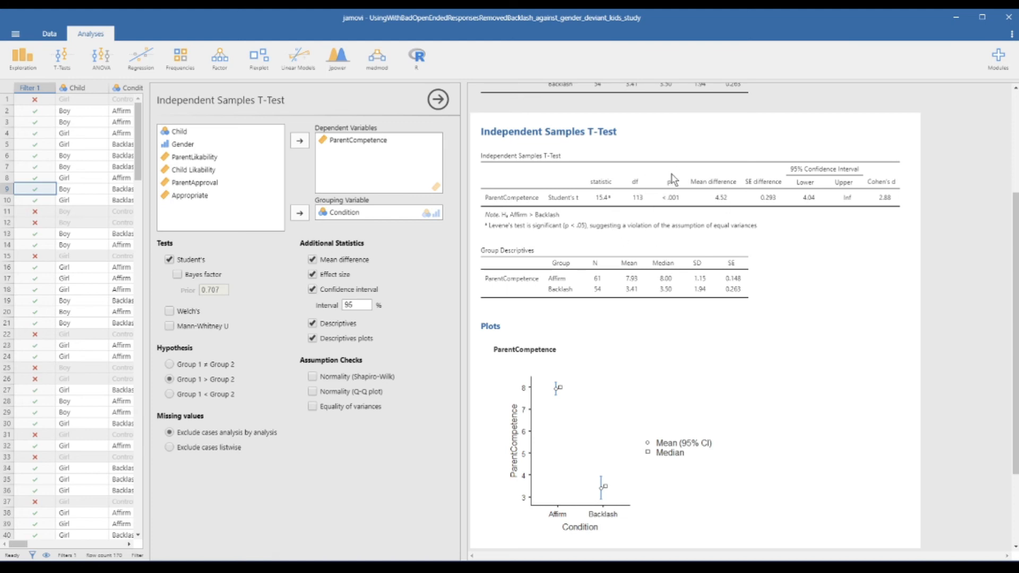
mouse_move(679, 206)
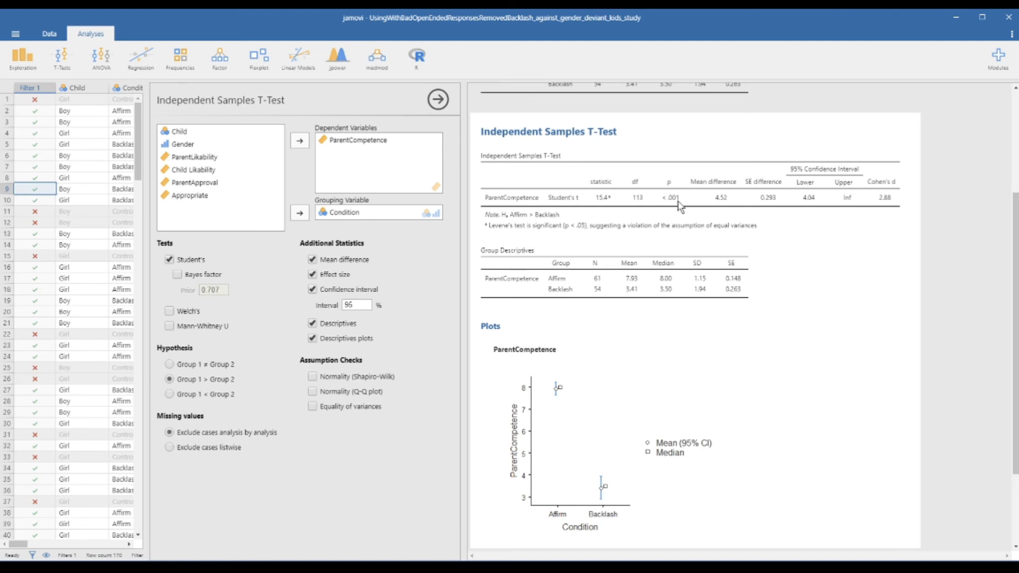
mouse_move(695, 201)
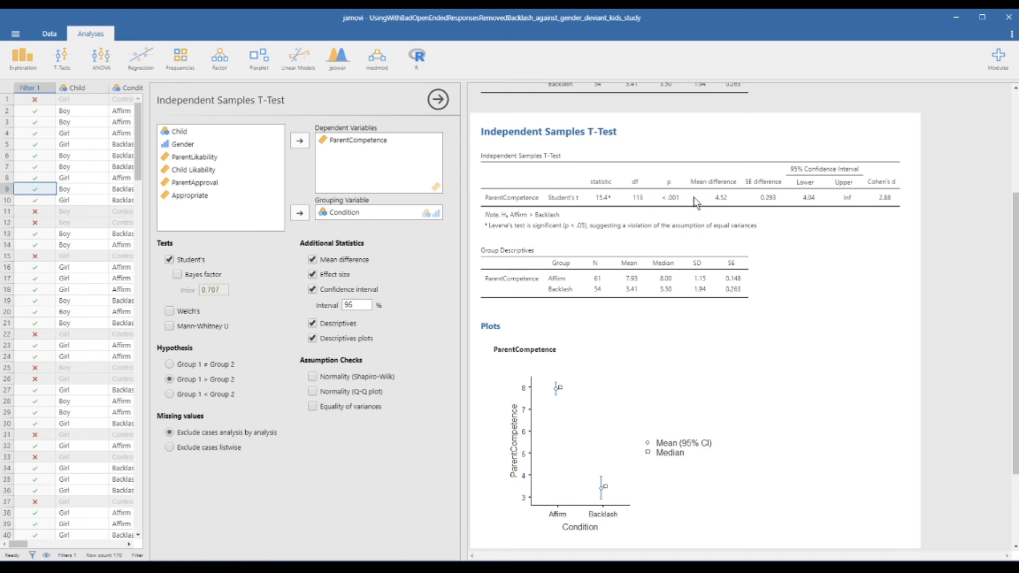
mouse_move(679, 189)
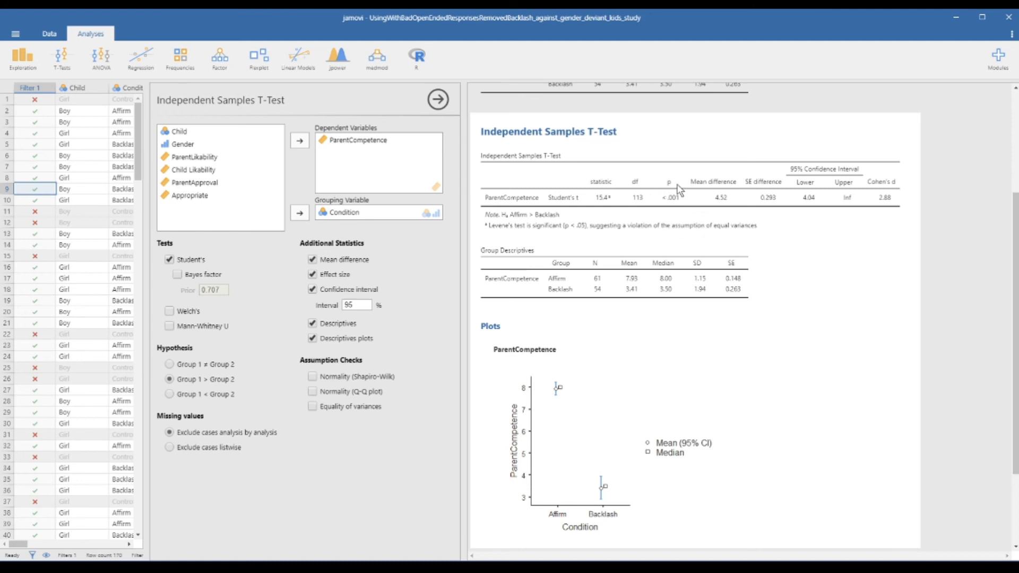
mouse_move(677, 211)
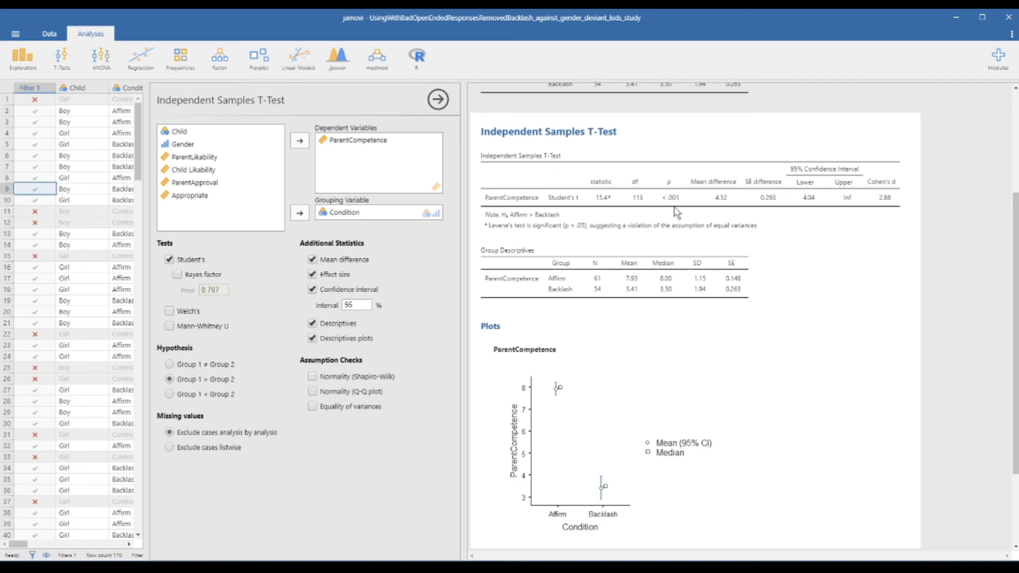
mouse_move(198, 378)
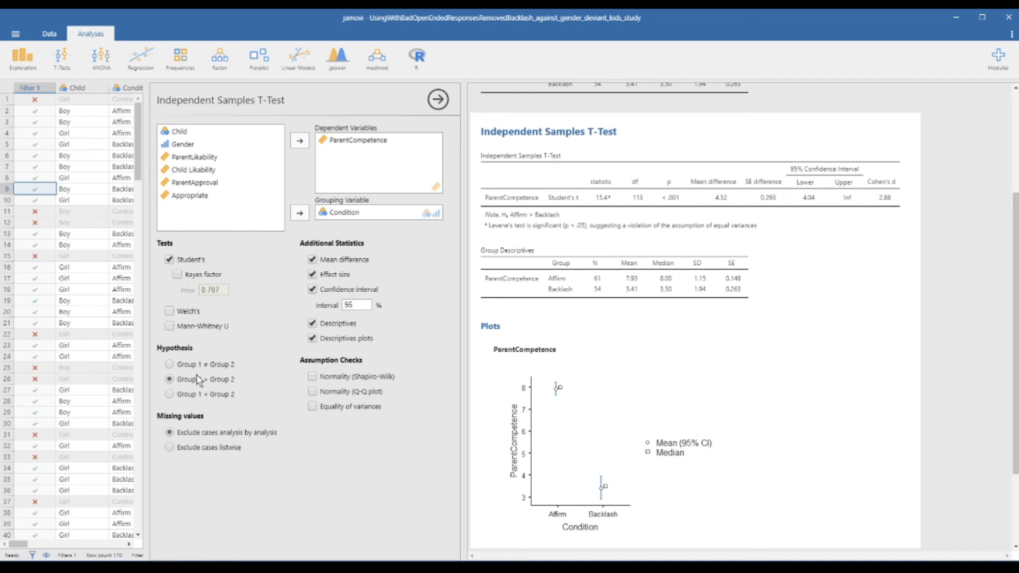
click(170, 364)
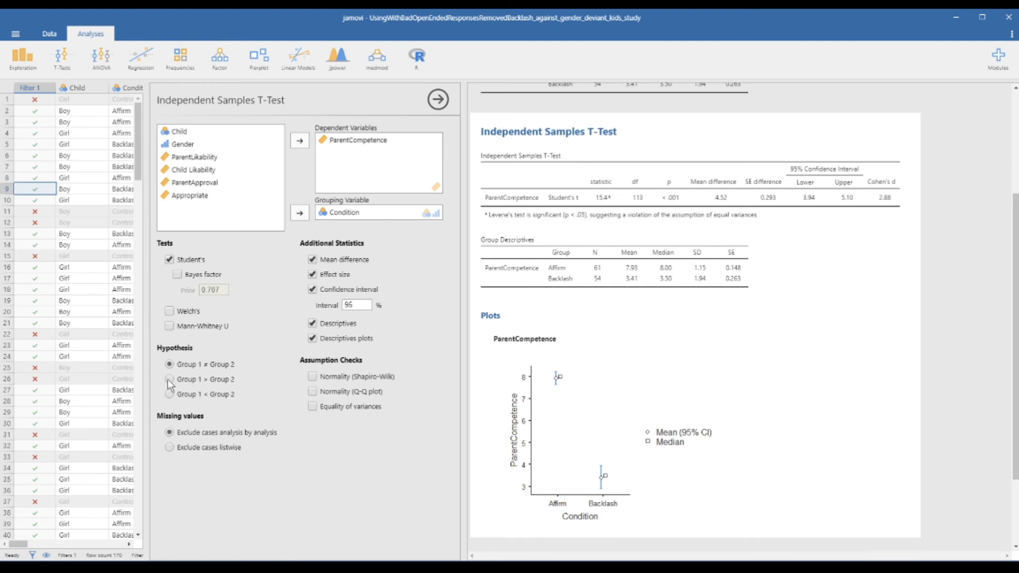
click(168, 379)
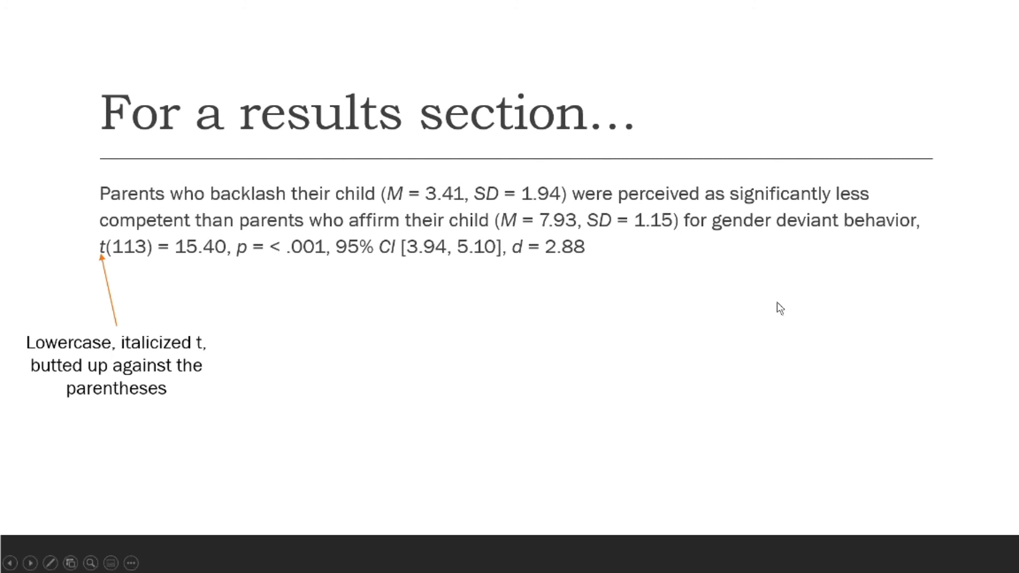
mouse_move(151, 328)
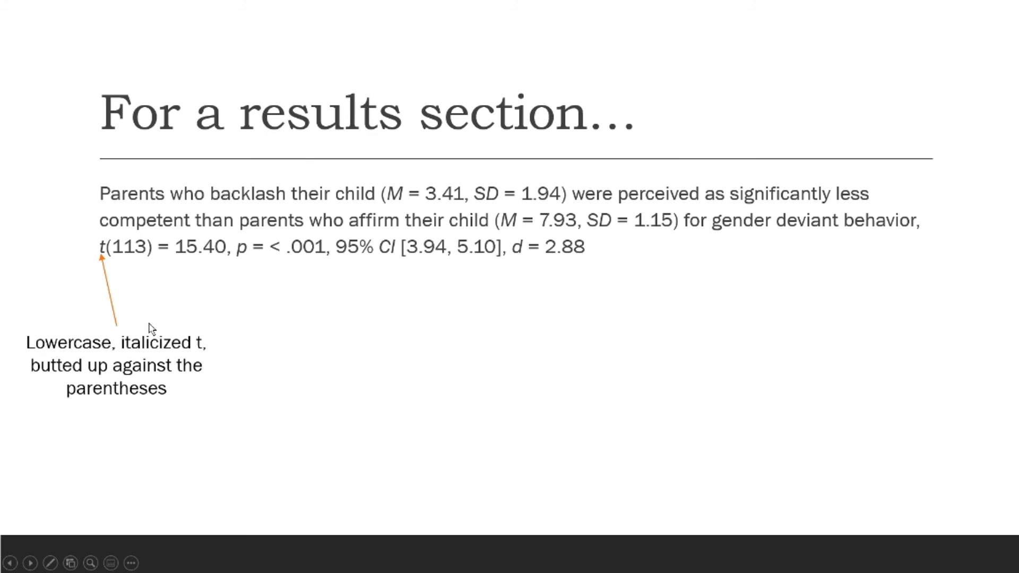
mouse_move(150, 393)
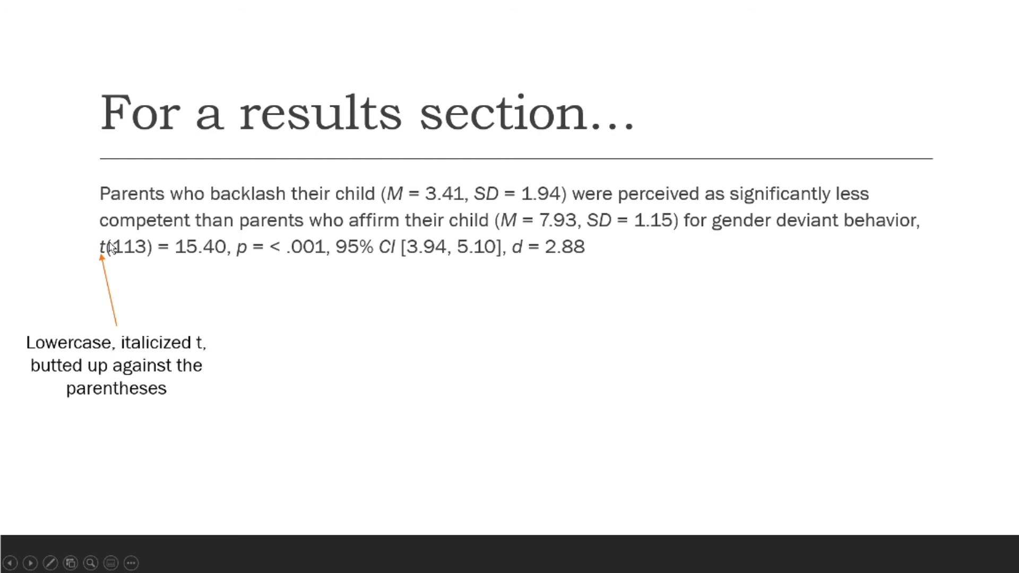
mouse_move(113, 245)
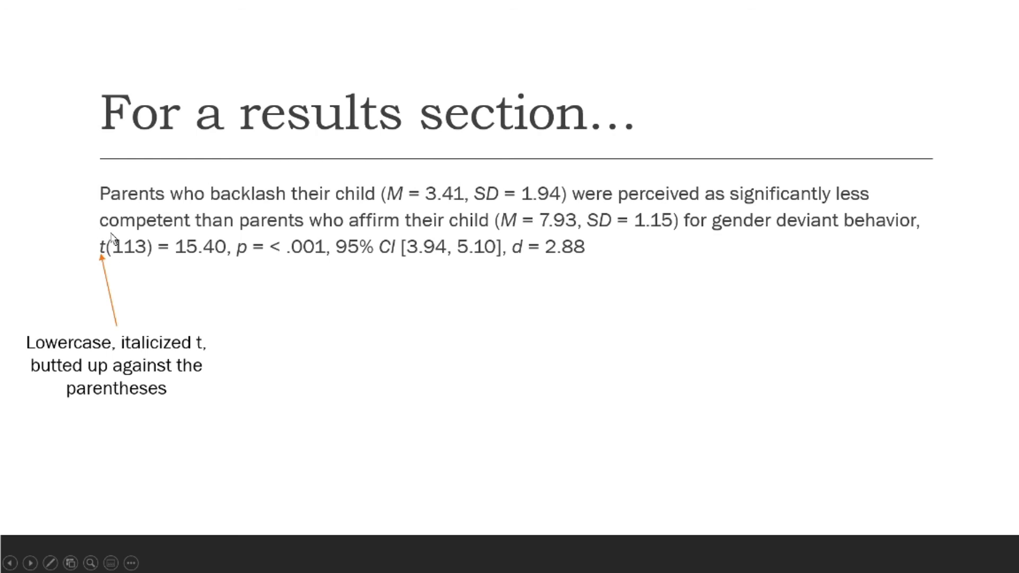
mouse_move(101, 277)
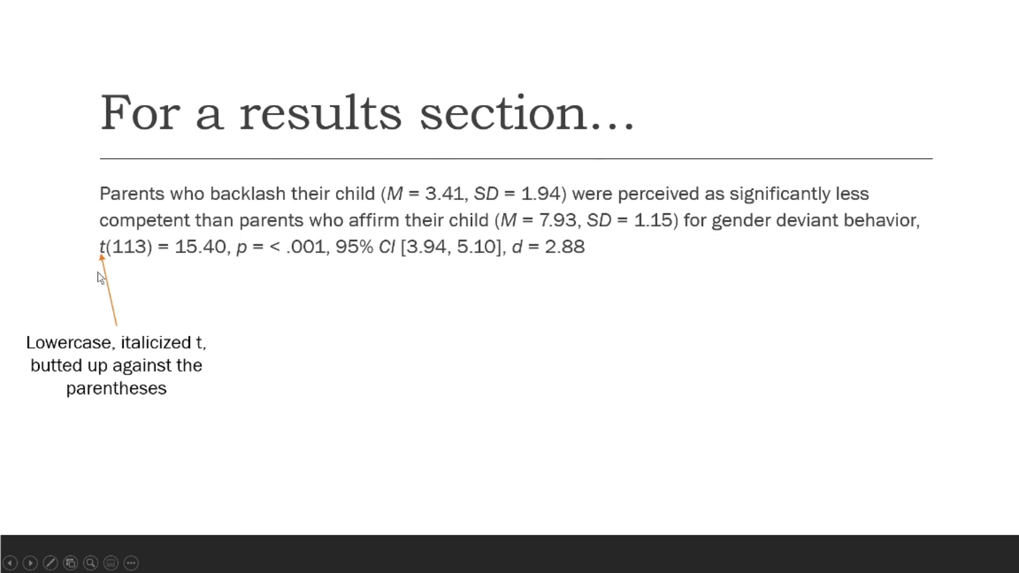
mouse_move(381, 406)
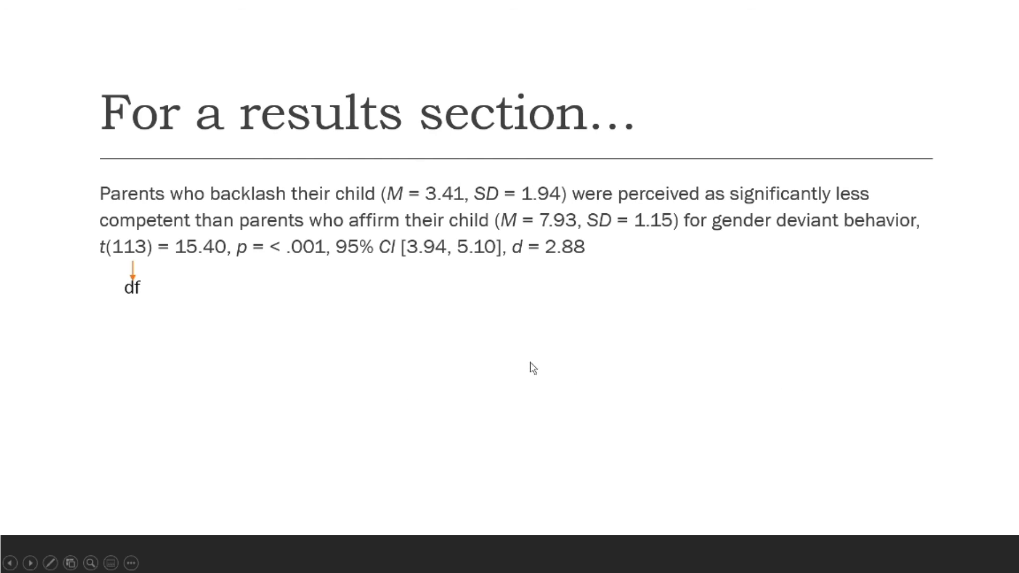
mouse_move(99, 250)
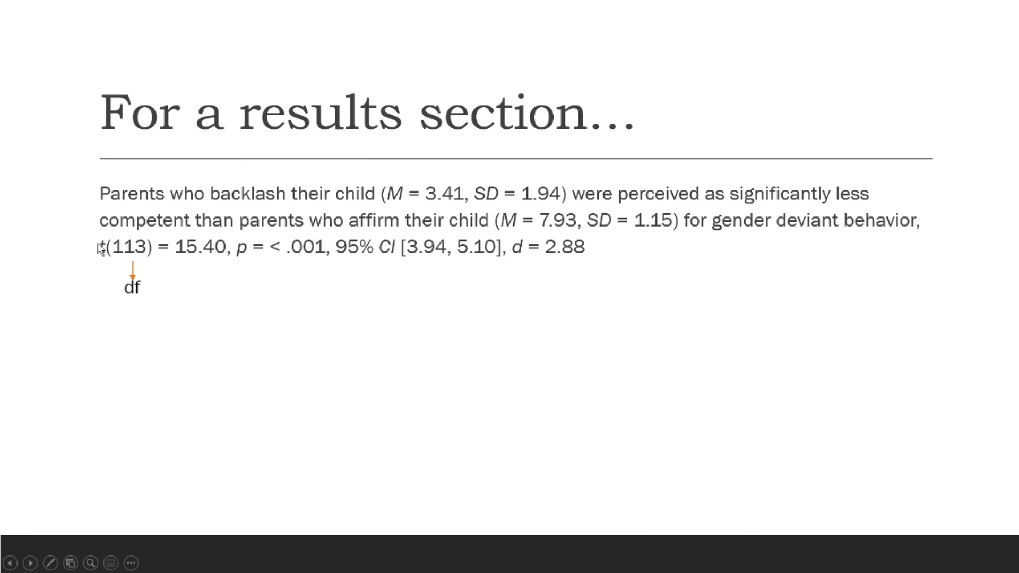
mouse_move(460, 441)
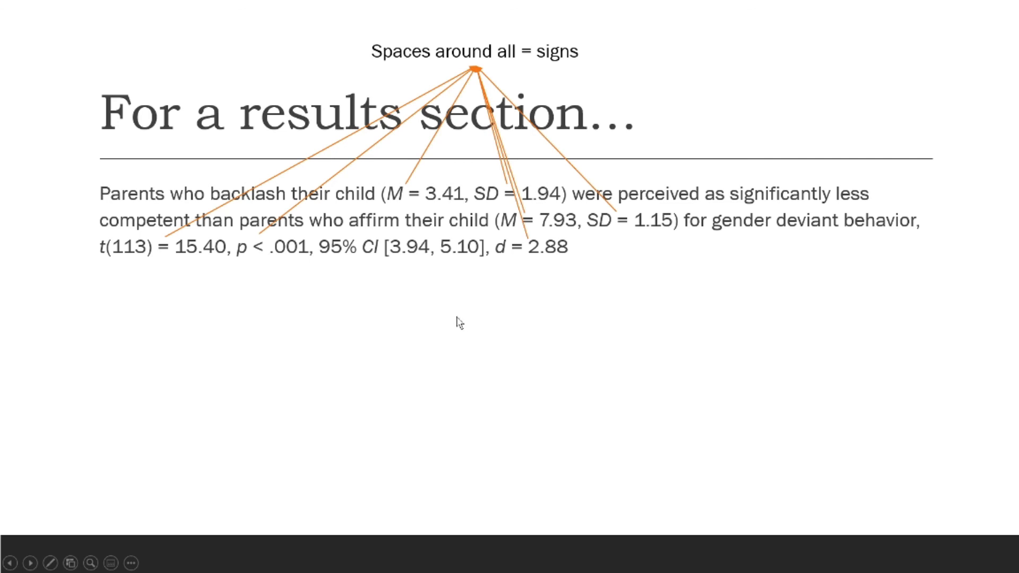
Step: Advance the slide to show the 'Spaces around all = signs' callout
click(11, 562)
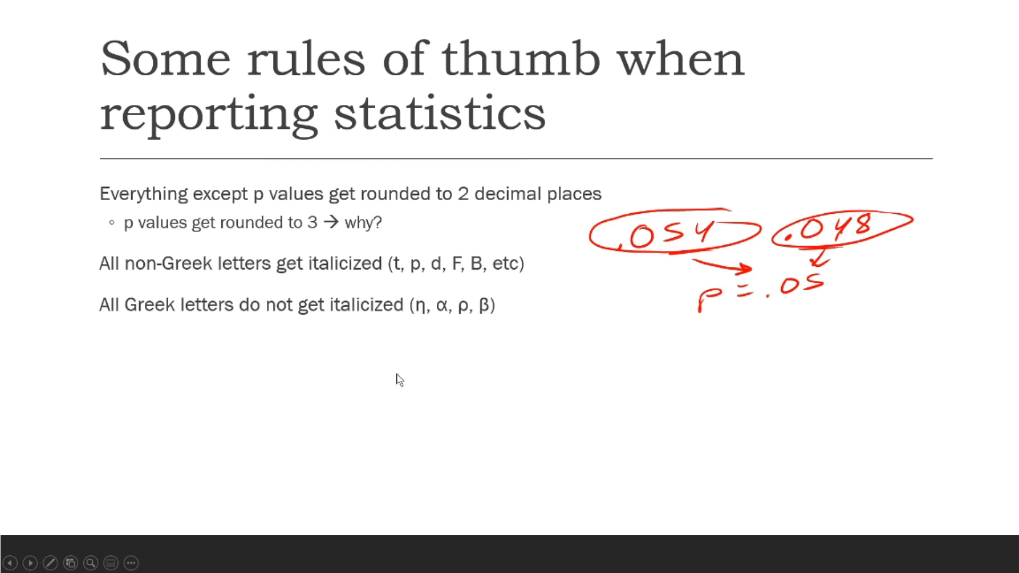
mouse_move(58, 341)
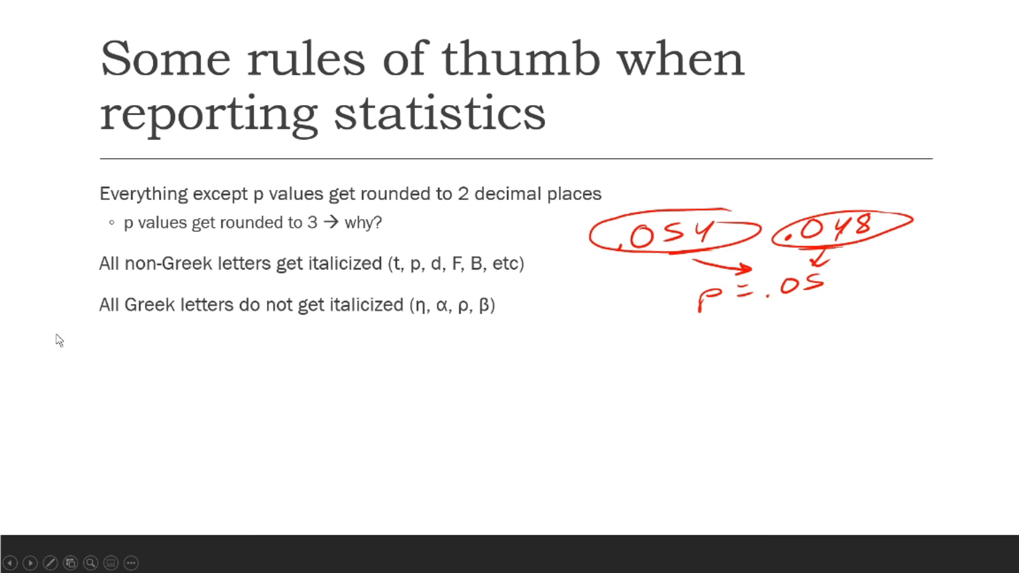